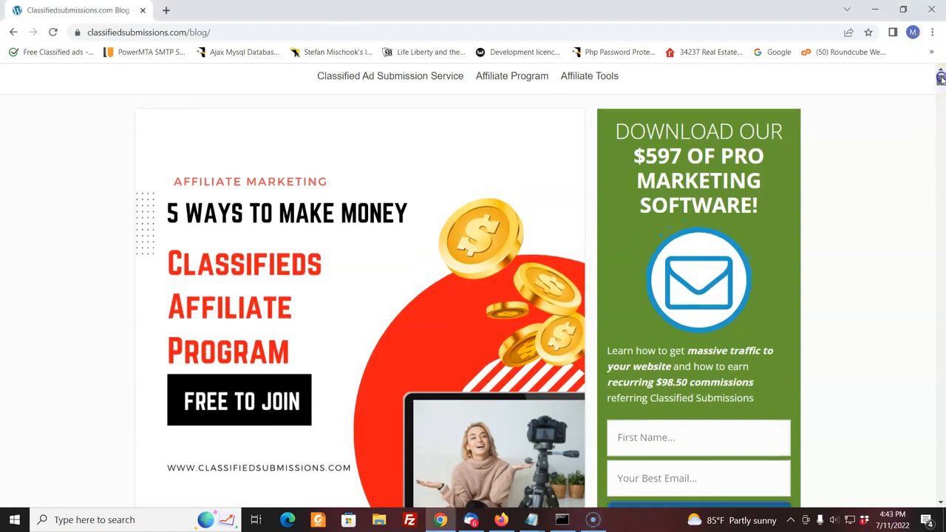
# - Scroll down to the '5 Ways to Make Money With Our Ad Posting Service Affiliate Program' title and intro
pyautogui.scroll(-3)
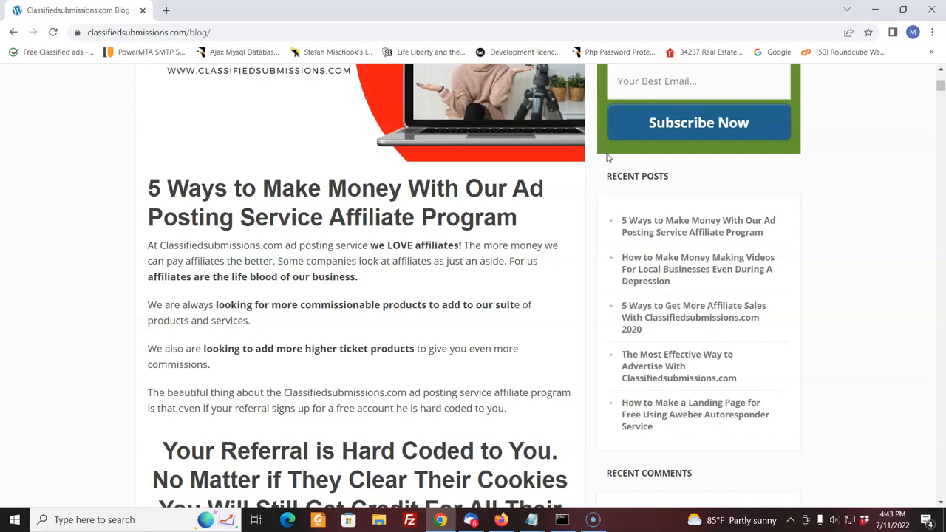
pyautogui.moveTo(813, 147)
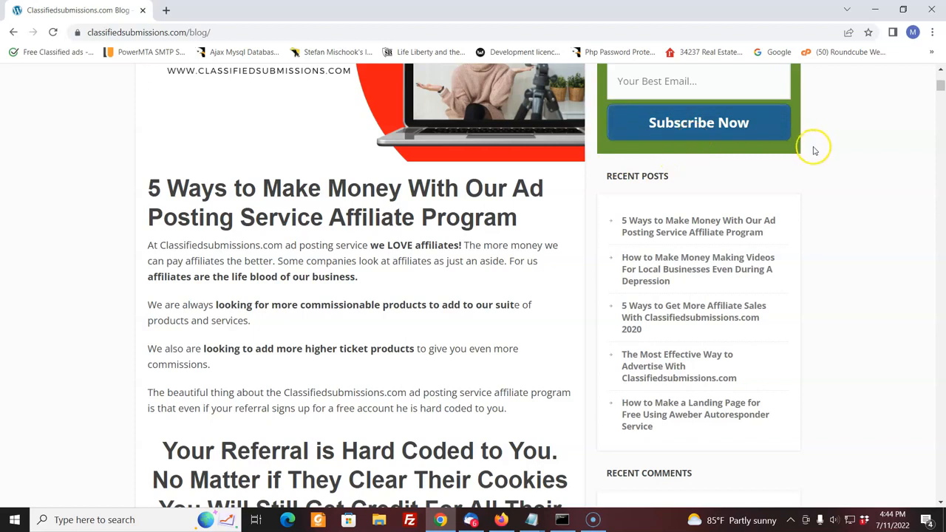
pyautogui.moveTo(928, 127)
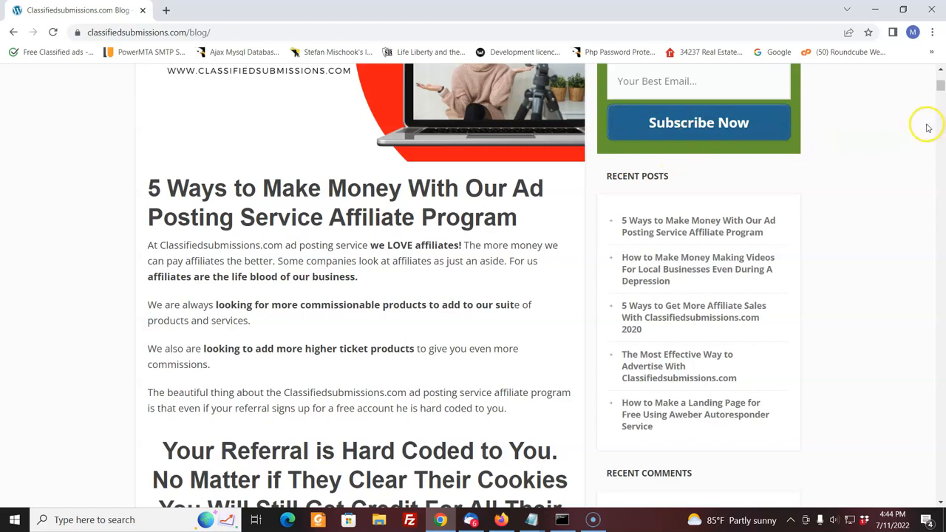
pyautogui.moveTo(939, 87)
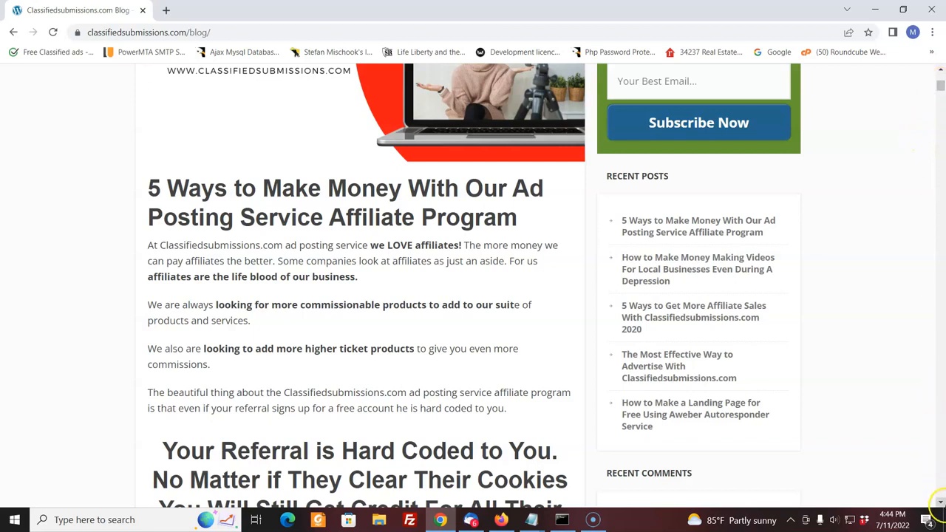
# - Scroll down to the 'Your Referral is Hard Coded to You' section about cleared cookies
pyautogui.scroll(-3)
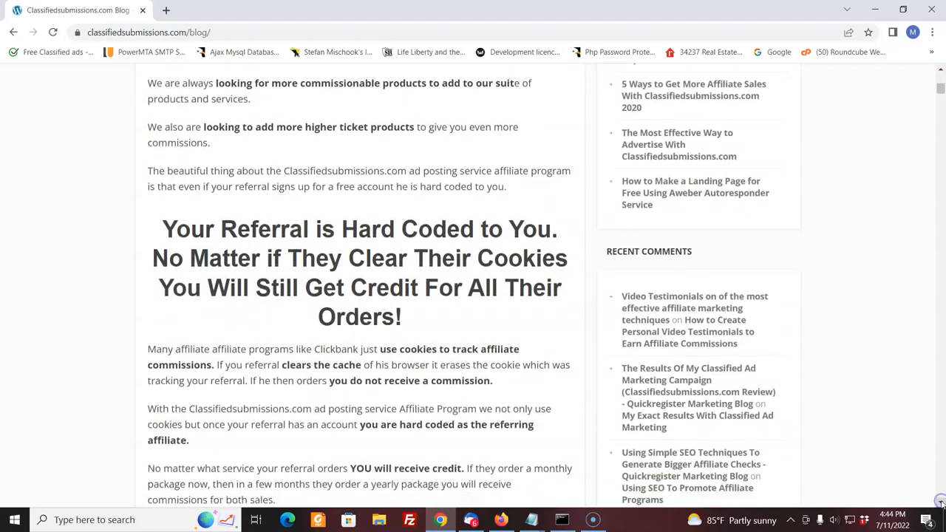
pyautogui.moveTo(817, 232)
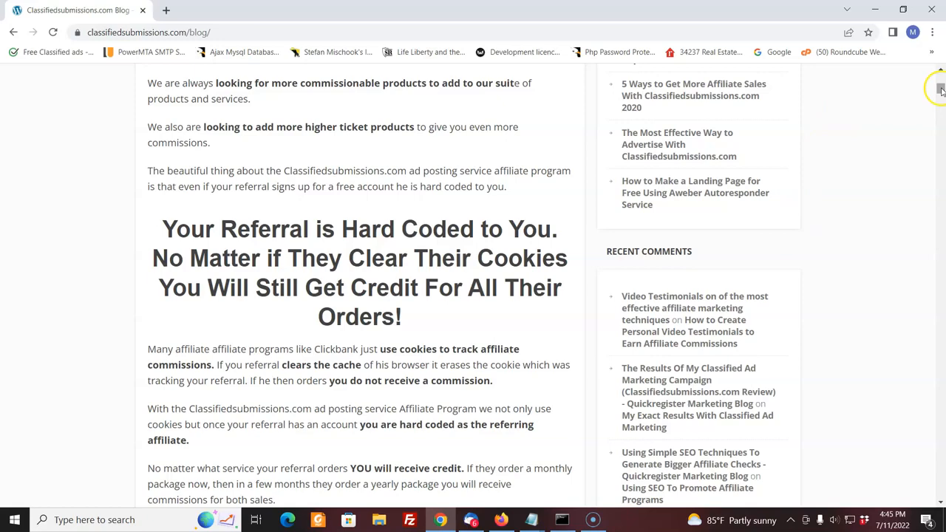
# - Scroll past the tracking screenshot to the 'I have blocked out some of the name' paragraph
pyautogui.scroll(-3)
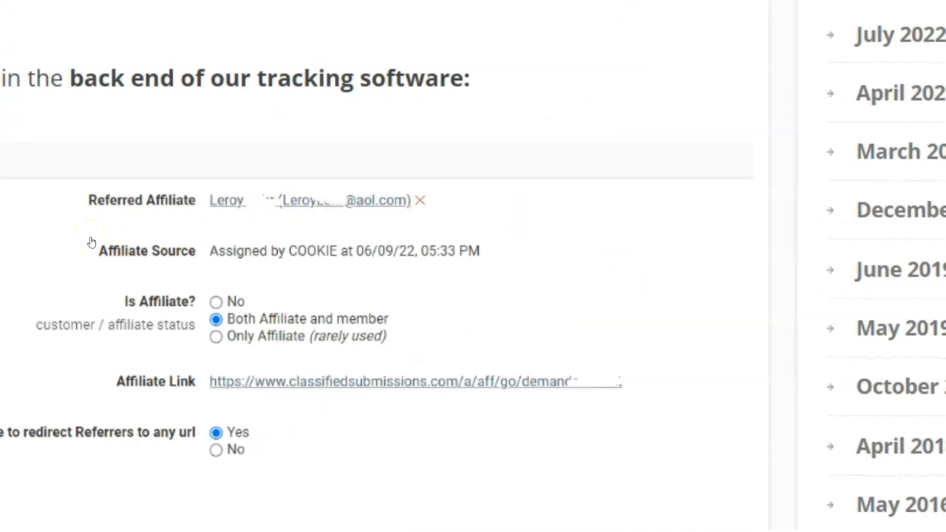
pyautogui.moveTo(159, 243)
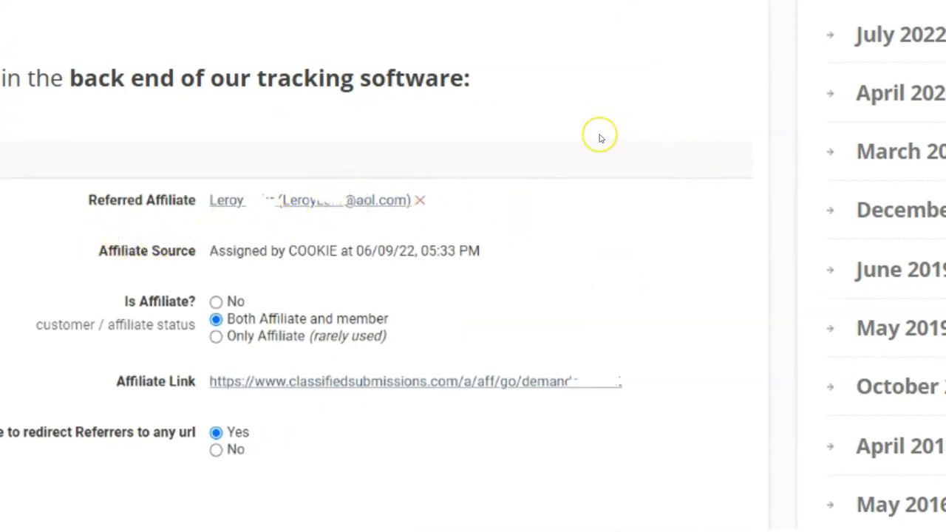
pyautogui.moveTo(599, 137)
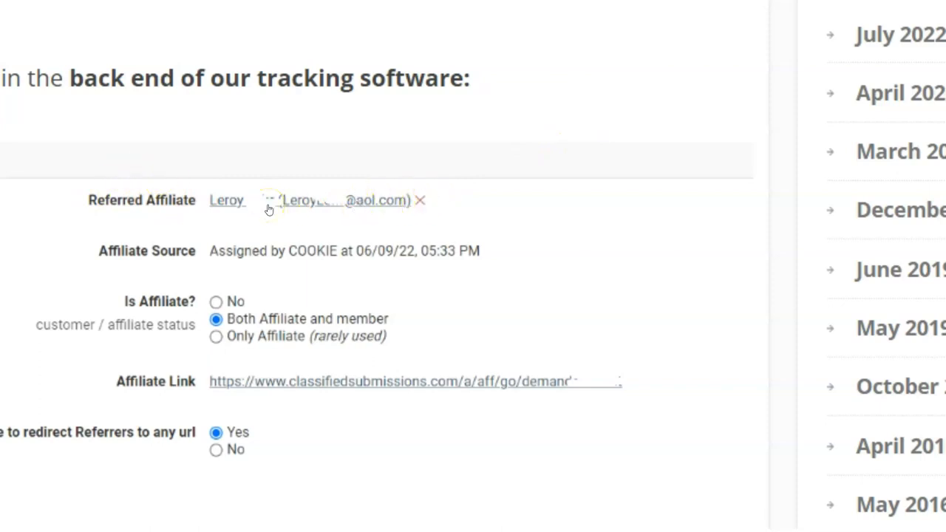
pyautogui.moveTo(6, 345)
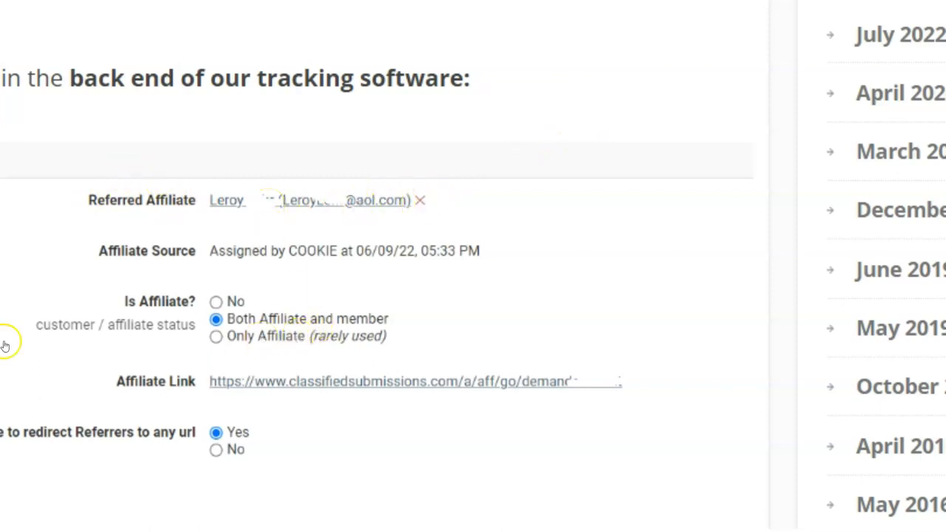
pyautogui.moveTo(473, 228)
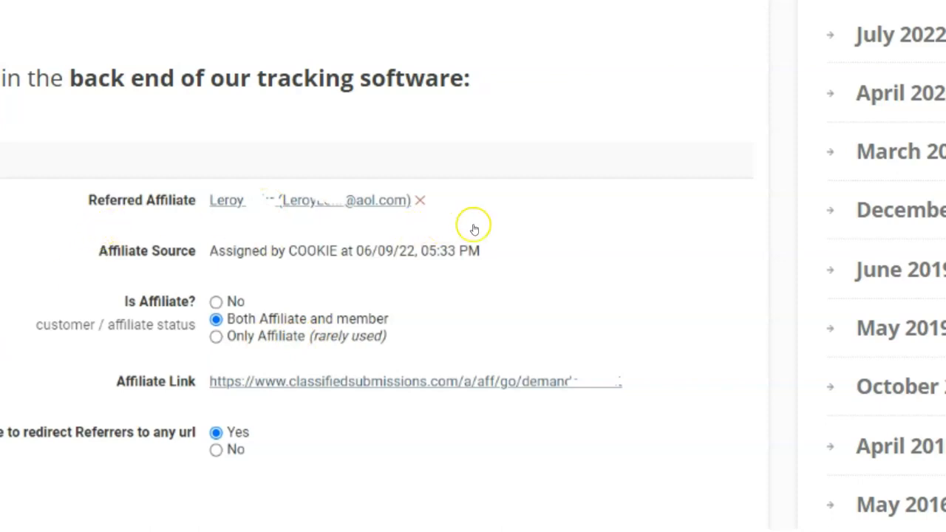
pyautogui.moveTo(343, 294)
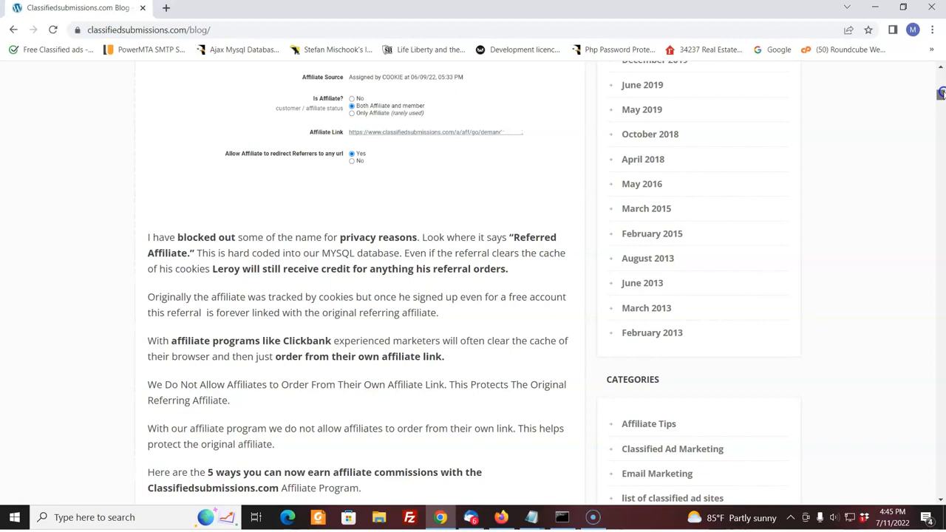
# - Scroll up briefly, then down to the '1. Earn 50% Recurring Commissions' heading
pyautogui.scroll(3)
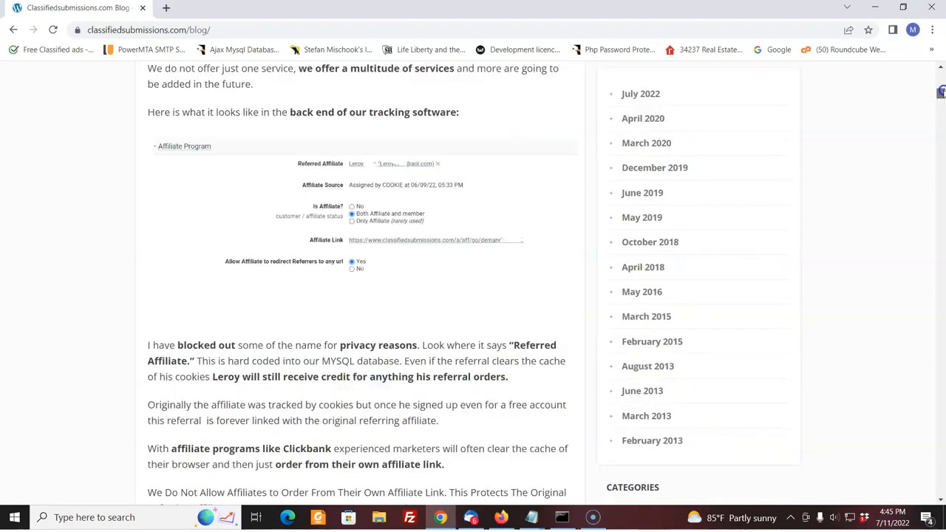
pyautogui.moveTo(712, 161)
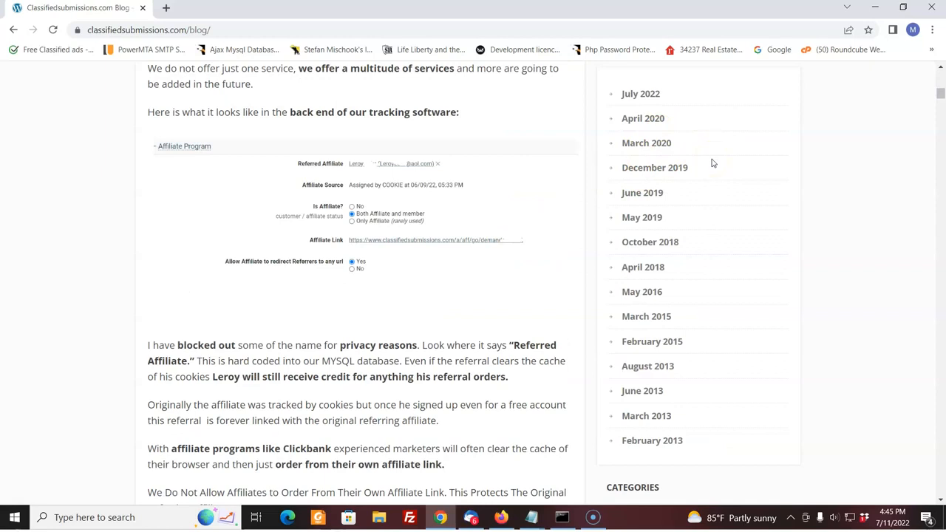
pyautogui.moveTo(938, 94)
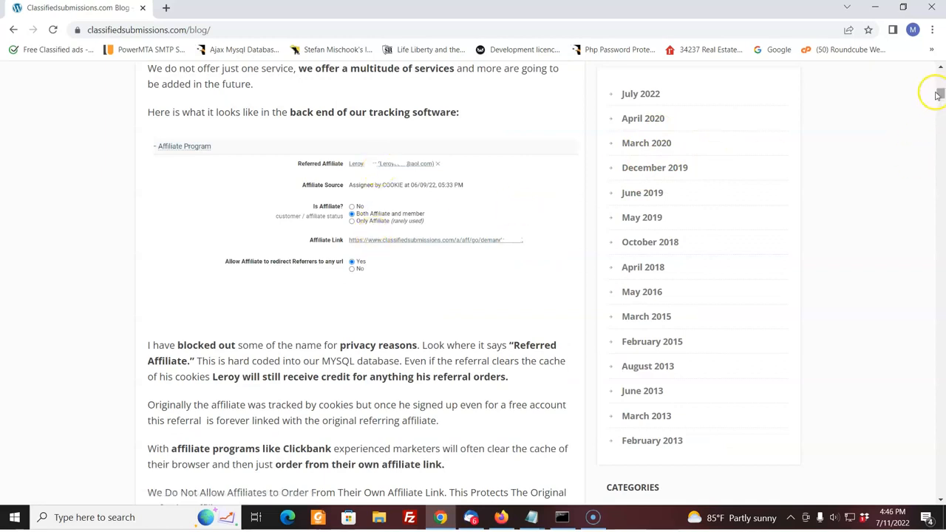
pyautogui.moveTo(474, 274)
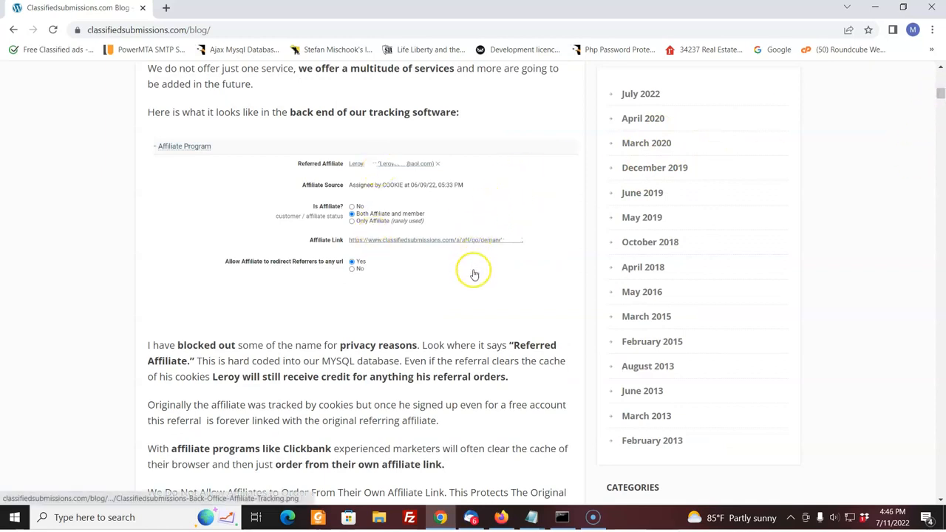
pyautogui.moveTo(477, 270)
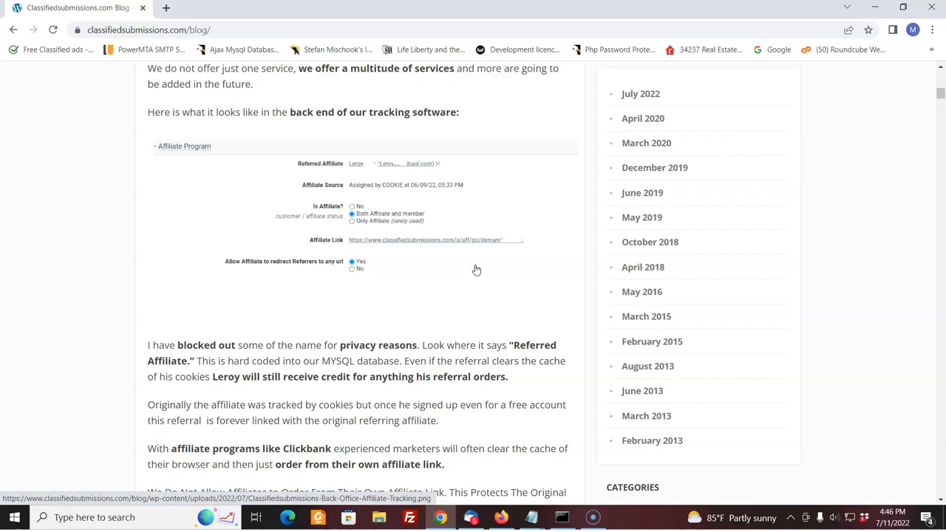
pyautogui.moveTo(658, 347)
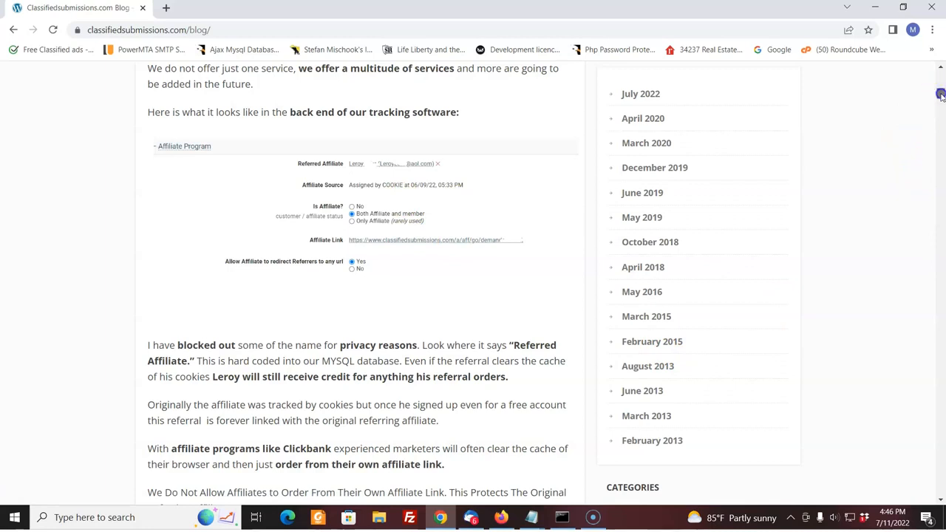
pyautogui.scroll(-3)
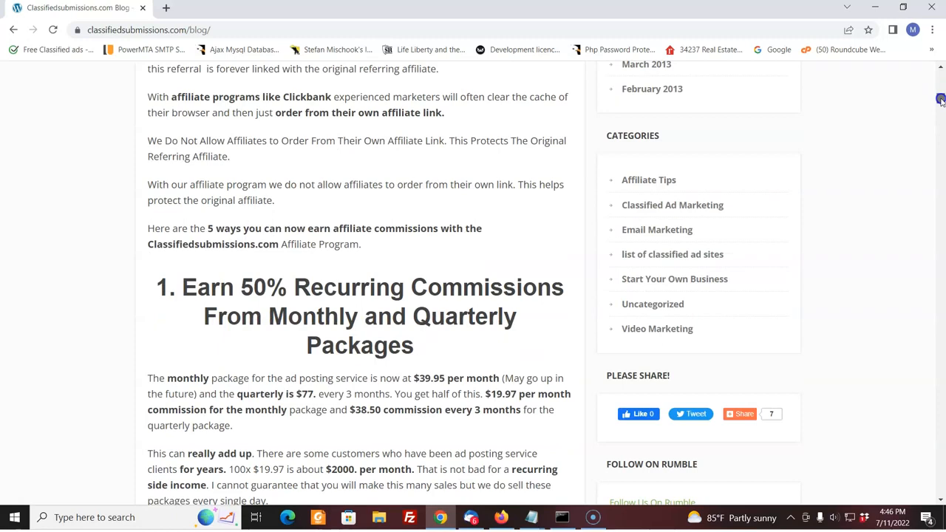
# - Read section 1, highlight the $38.50 quarterly commission, and continue to the $98.50 yearly commission
pyautogui.scroll(-3)
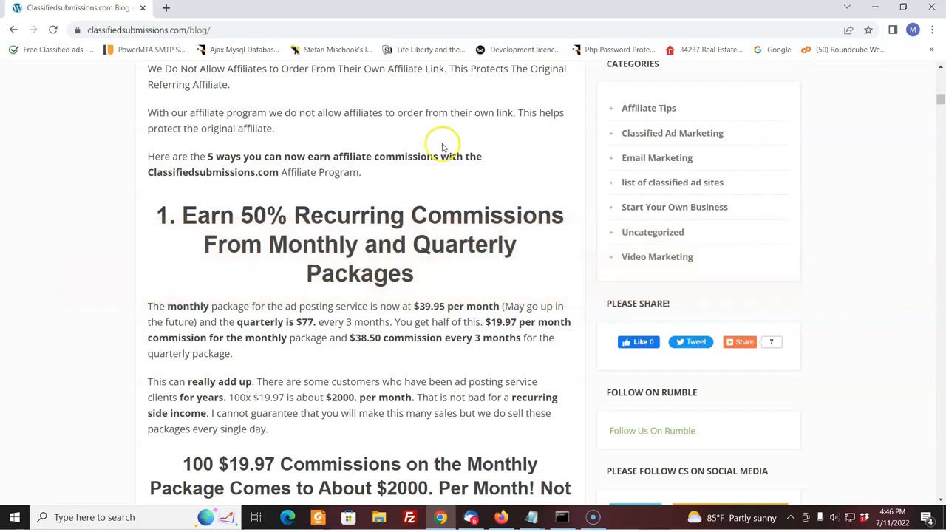
pyautogui.moveTo(362, 207)
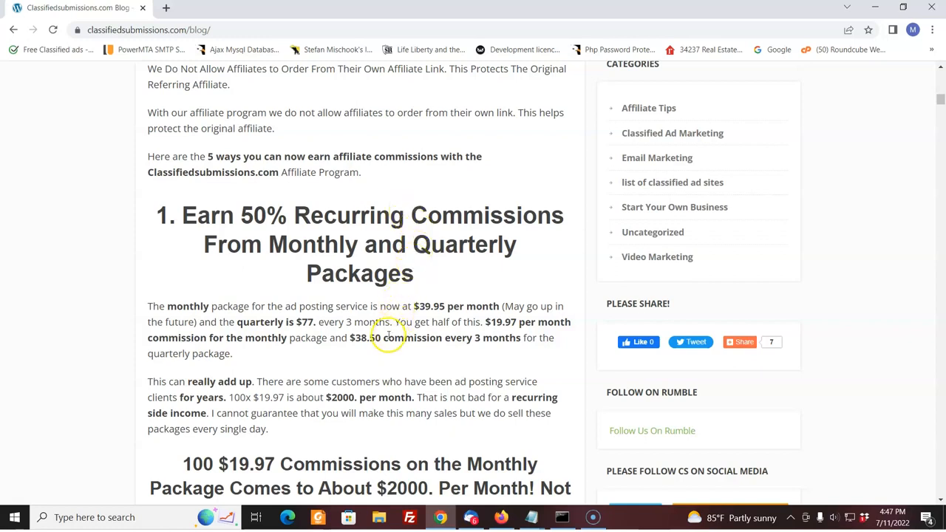
pyautogui.doubleClick(365, 338)
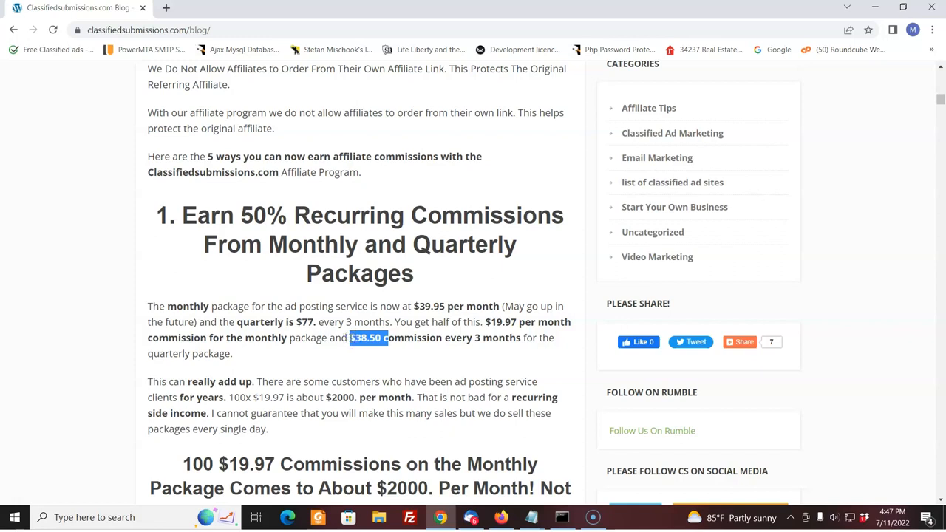
pyautogui.moveTo(440, 331)
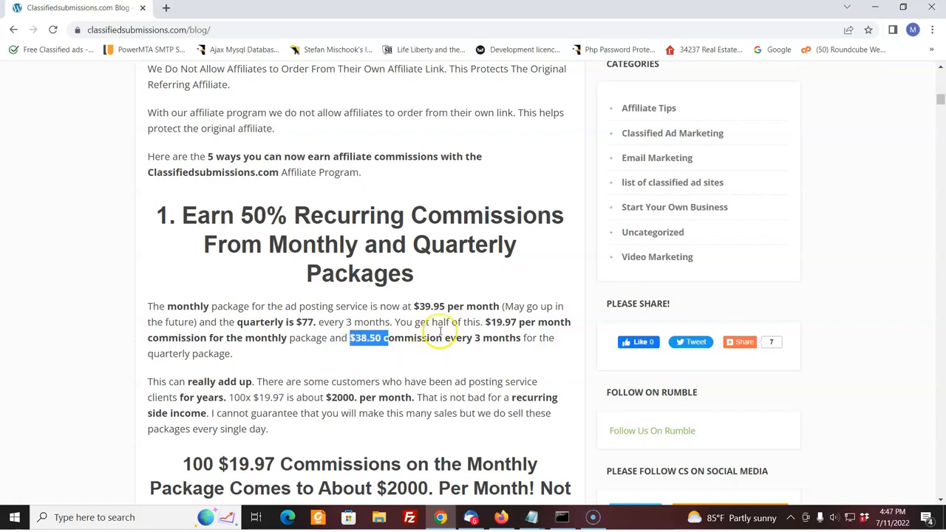
pyautogui.moveTo(704, 269)
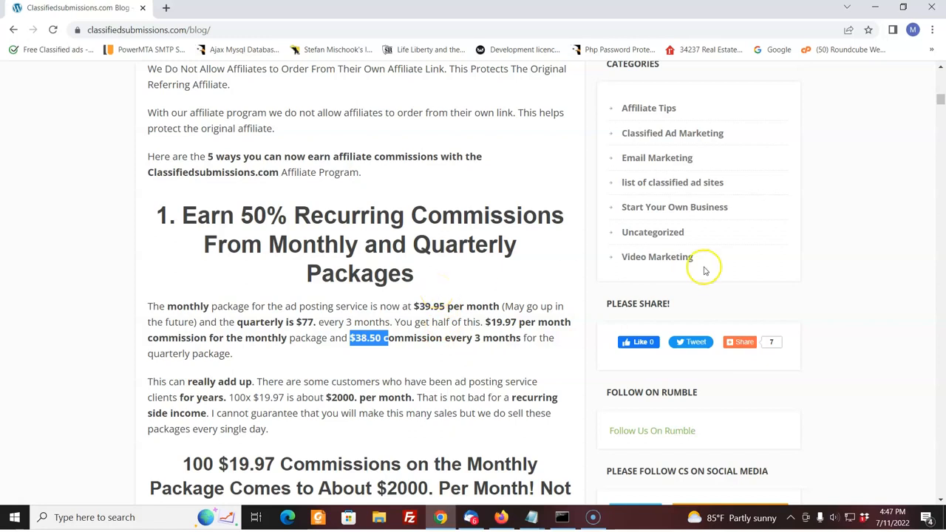
pyautogui.moveTo(939, 506)
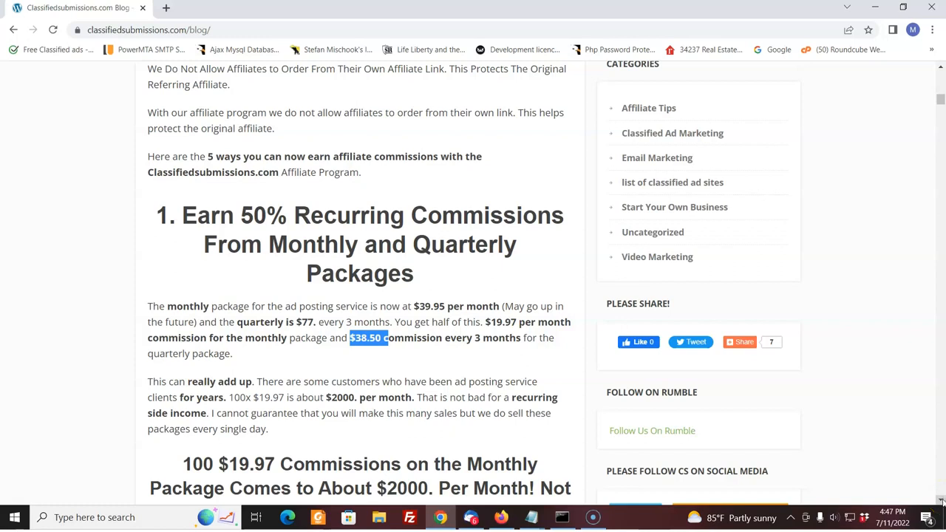
pyautogui.scroll(-3)
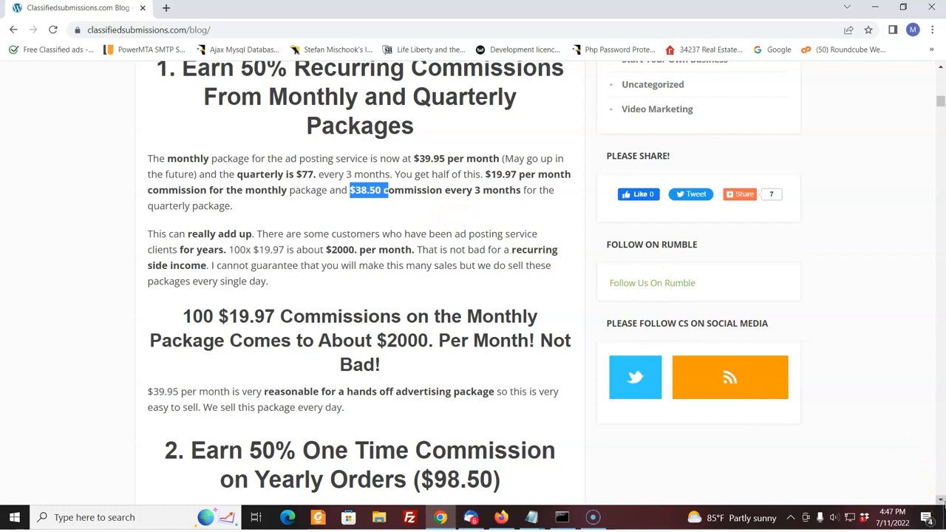
pyautogui.moveTo(737, 232)
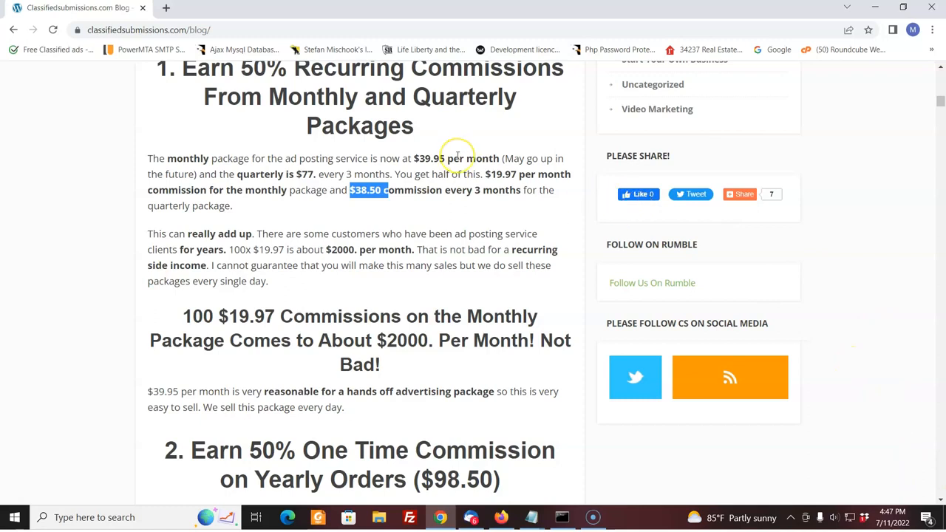
pyautogui.moveTo(458, 157)
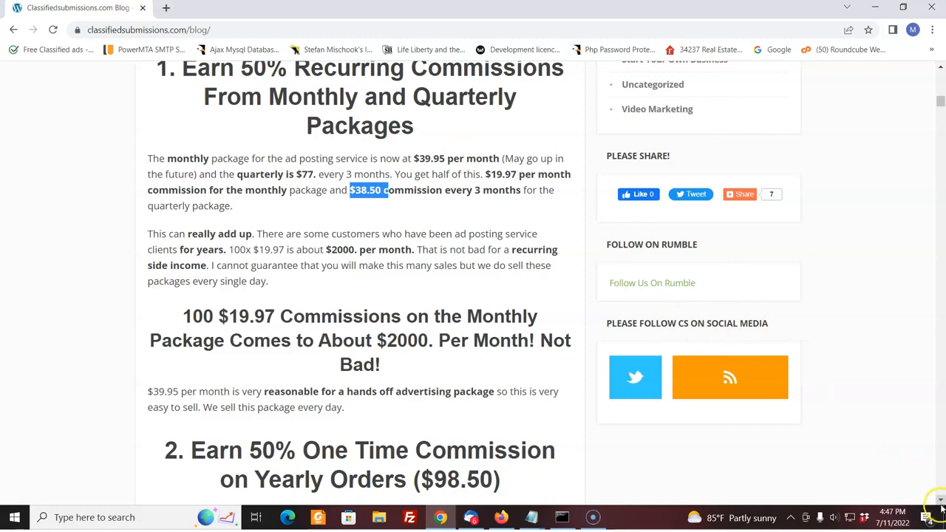
# - Scroll through the yearly one-time commission section down to the $148 multiple-package heading
pyautogui.scroll(-3)
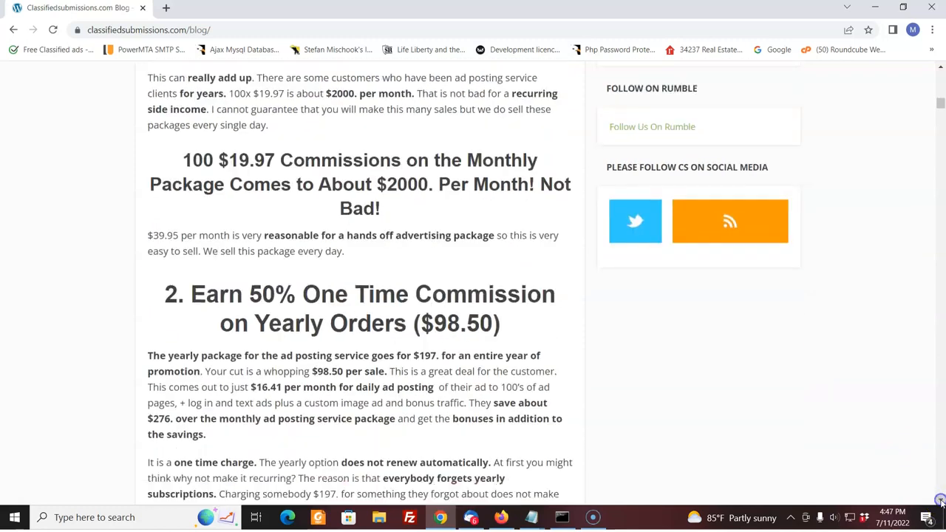
pyautogui.scroll(-3)
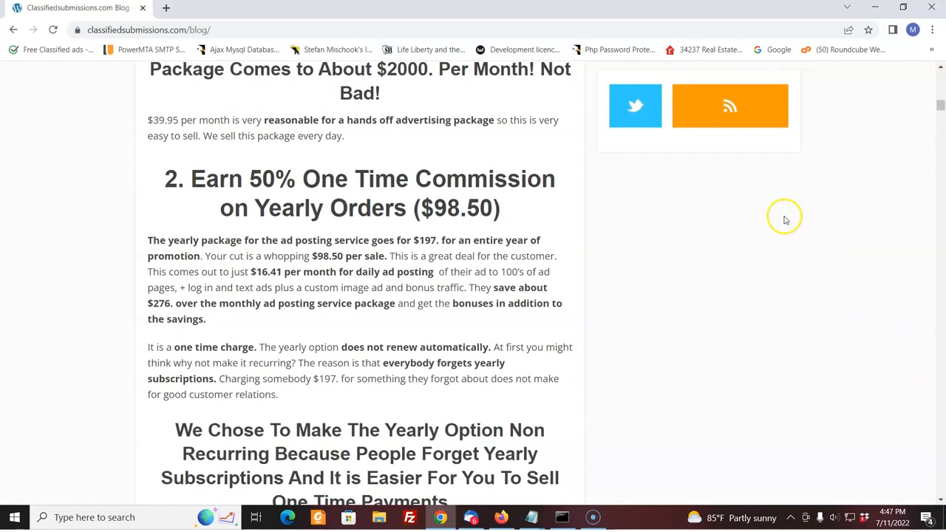
pyautogui.moveTo(764, 195)
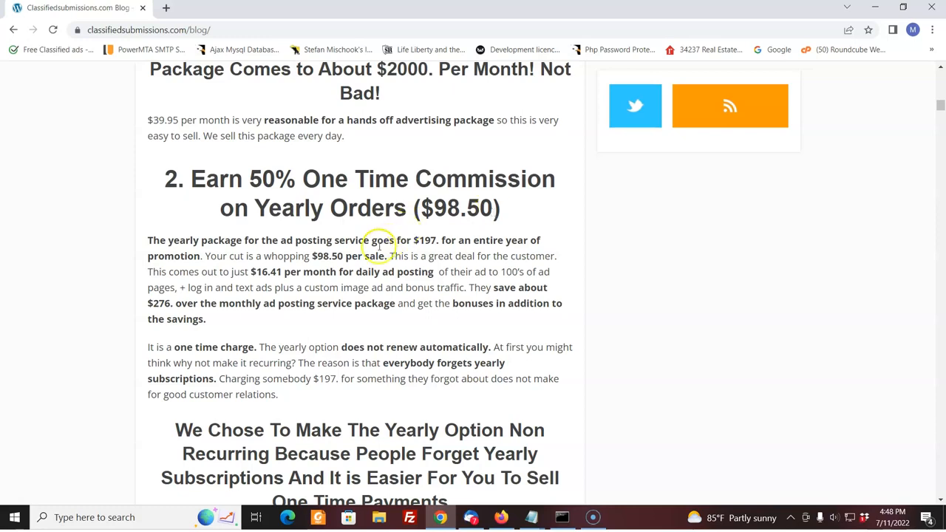
pyautogui.moveTo(342, 256)
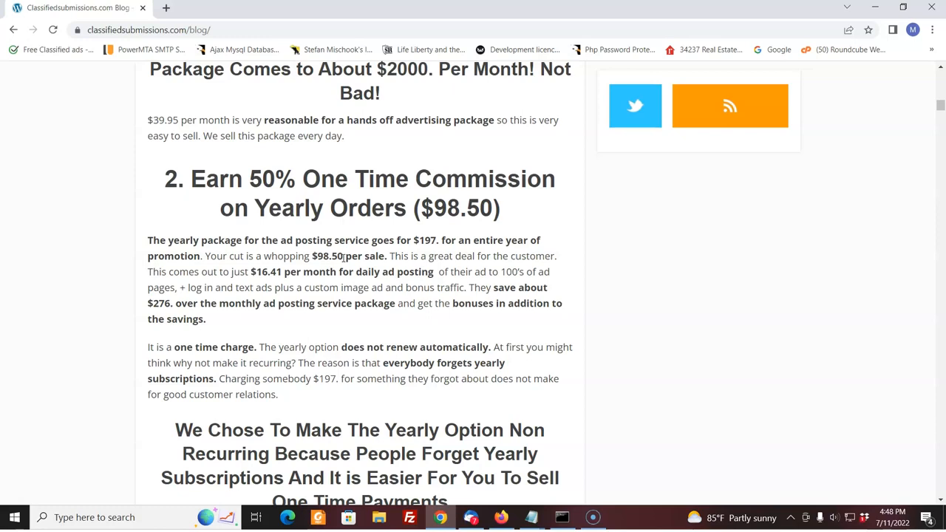
pyautogui.moveTo(808, 363)
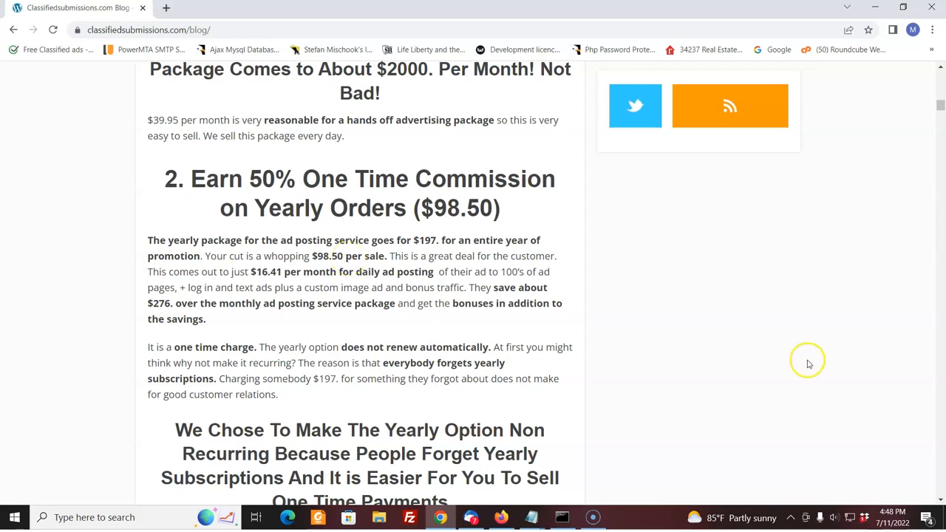
pyautogui.moveTo(939, 501)
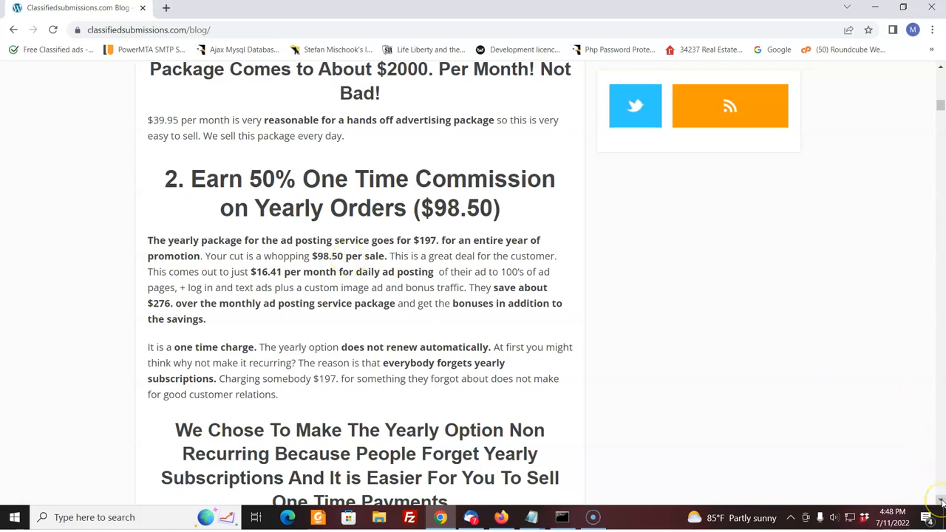
pyautogui.moveTo(359, 279)
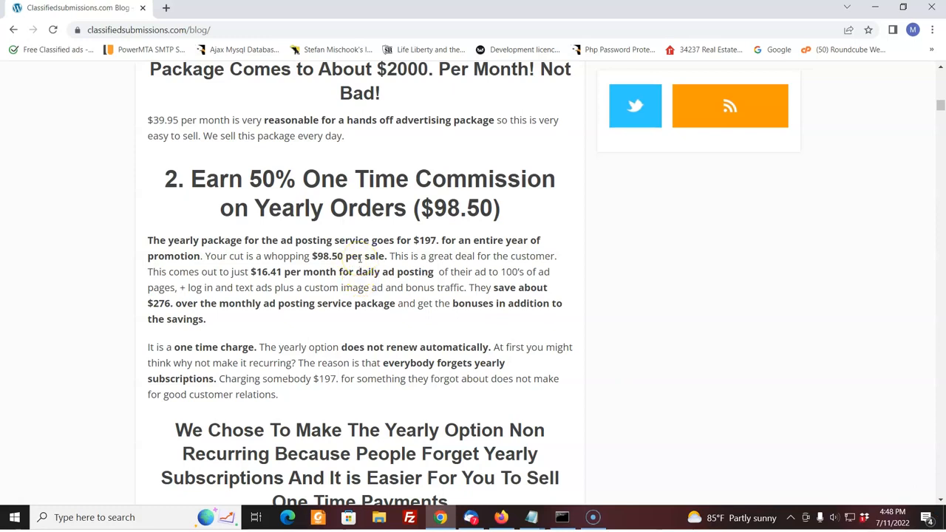
pyautogui.moveTo(813, 459)
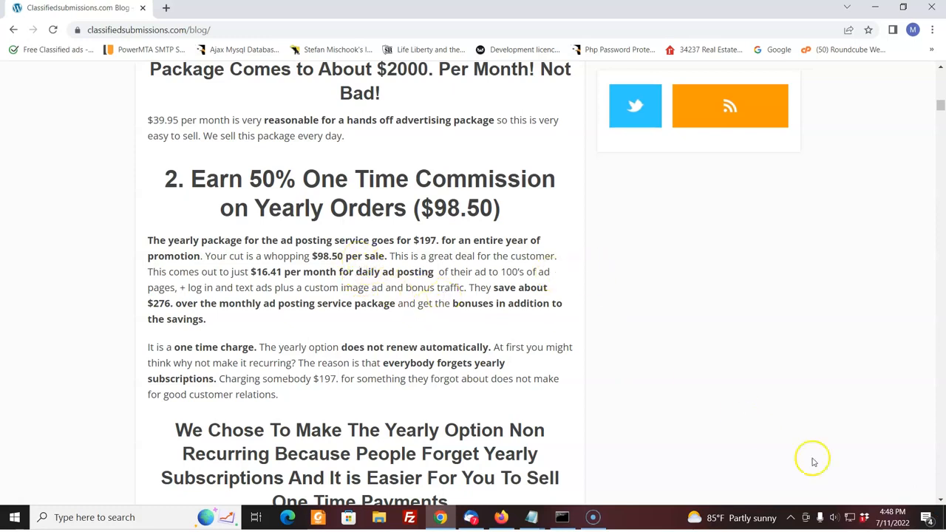
pyautogui.scroll(-3)
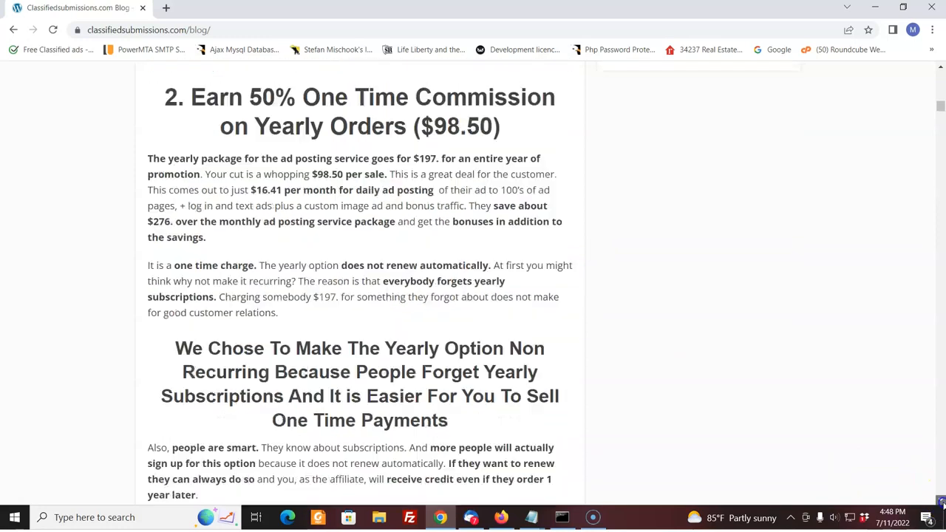
pyautogui.scroll(-3)
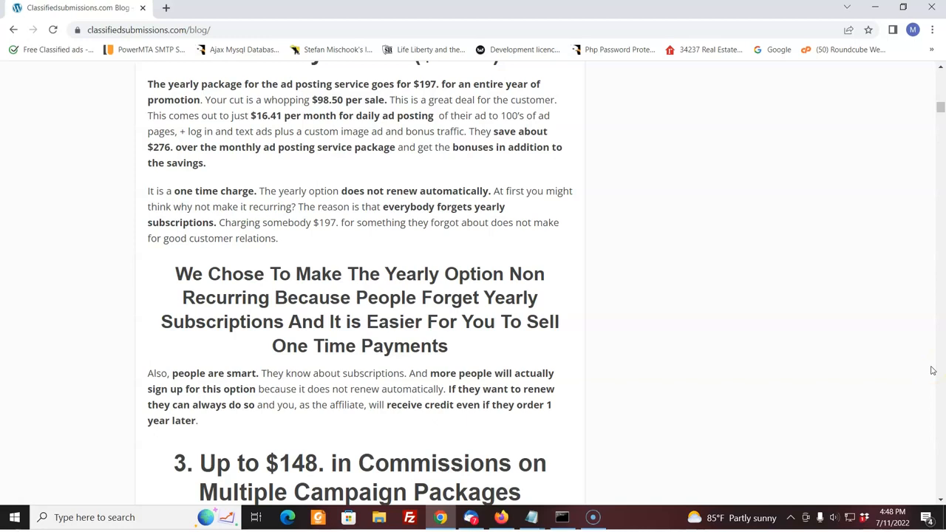
pyautogui.moveTo(923, 382)
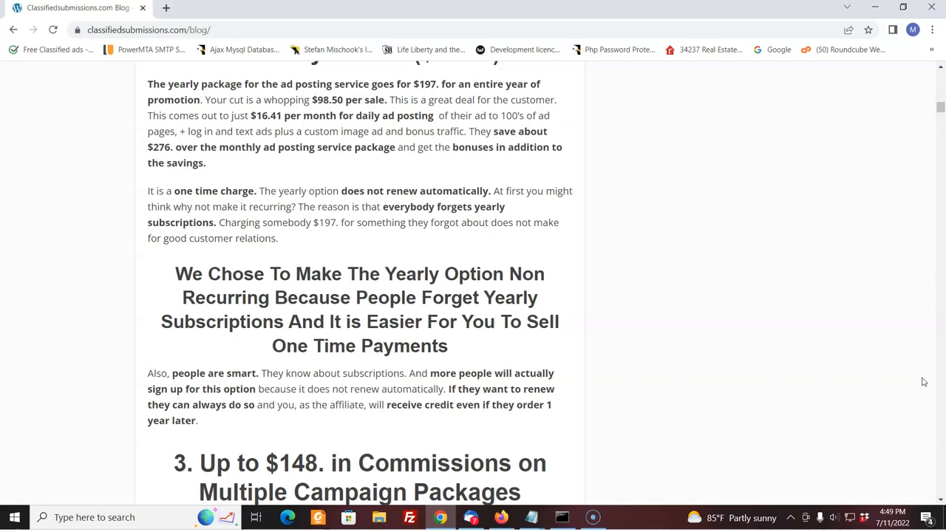
pyautogui.moveTo(913, 388)
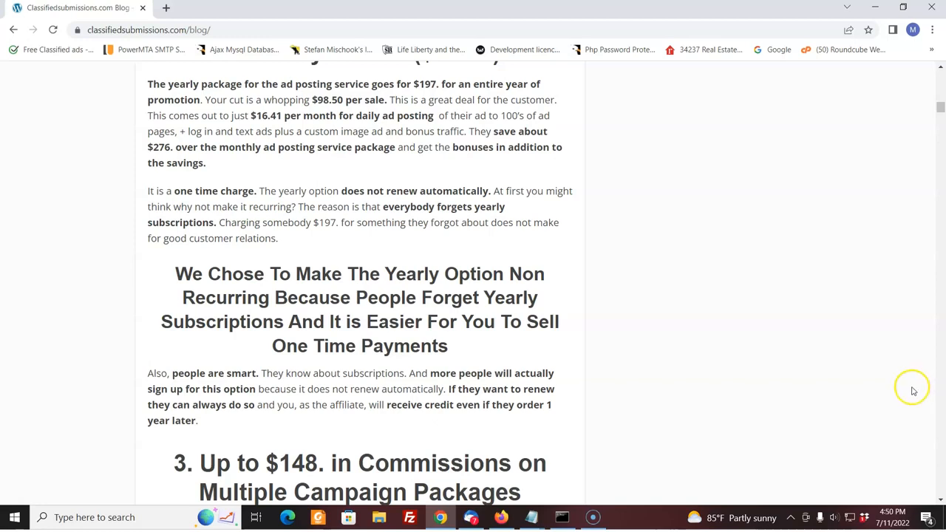
pyautogui.moveTo(911, 393)
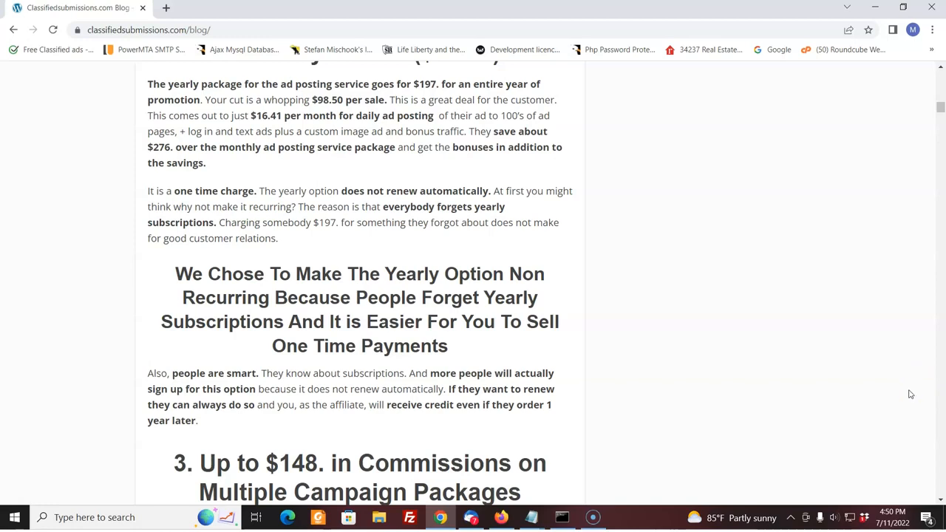
pyautogui.moveTo(883, 415)
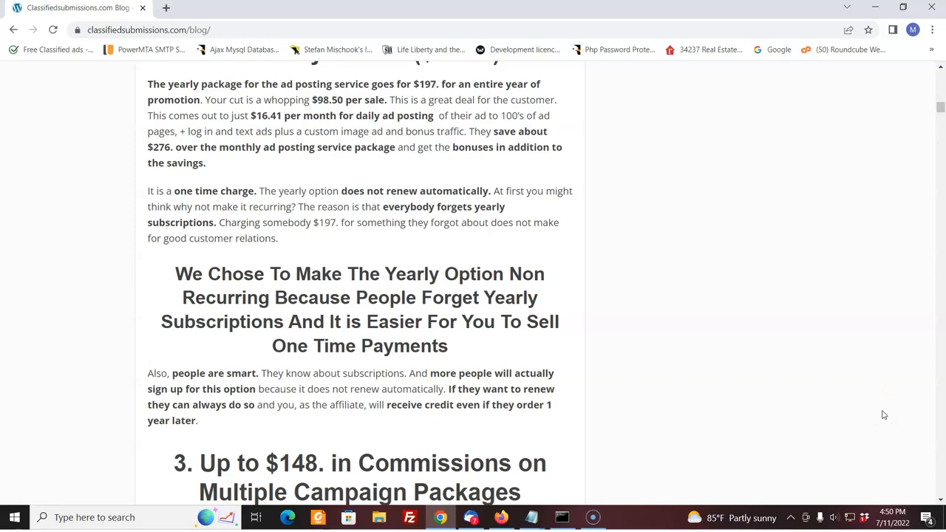
pyautogui.moveTo(541, 197)
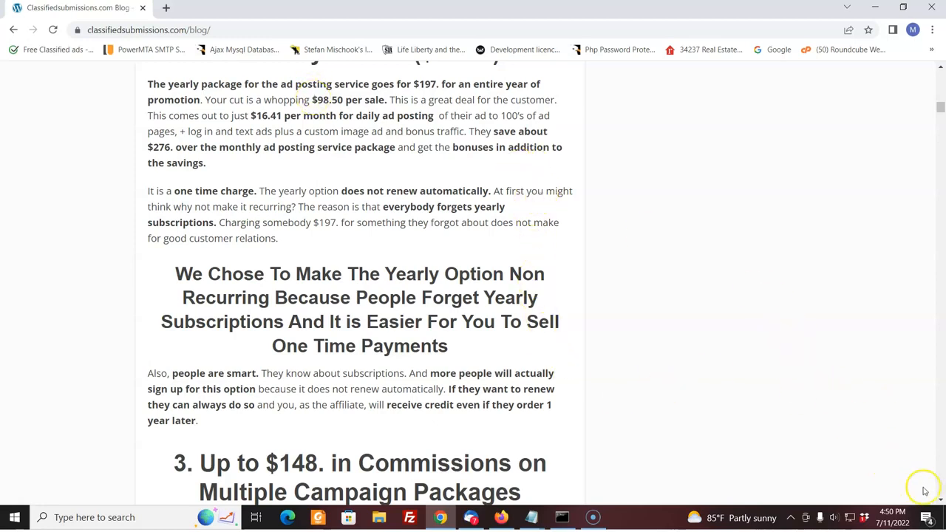
# - Scroll past heading 3 to the $8,880-per-month example and heading 4
pyautogui.scroll(-3)
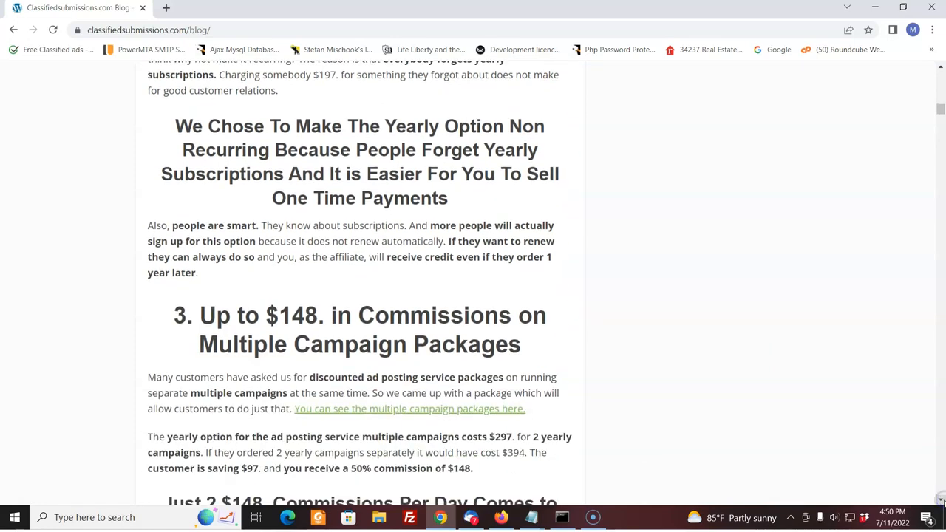
pyautogui.scroll(-3)
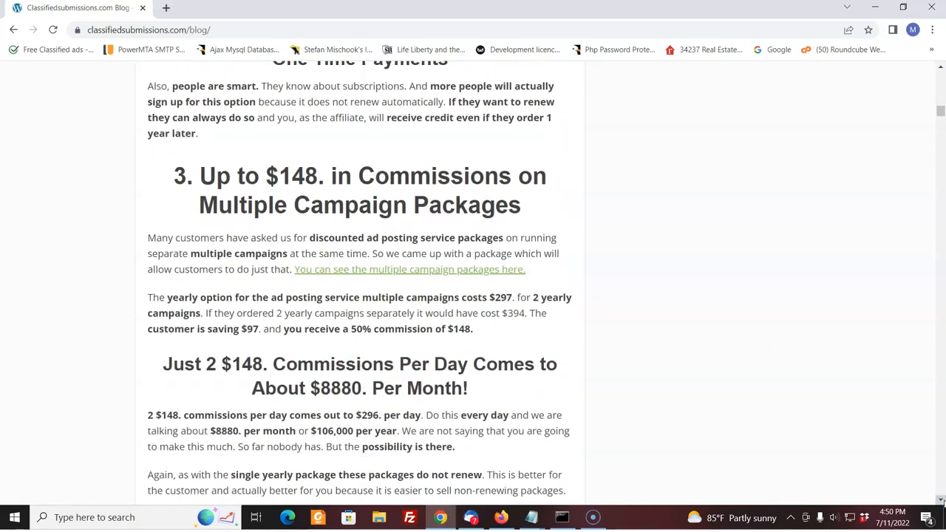
pyautogui.scroll(-3)
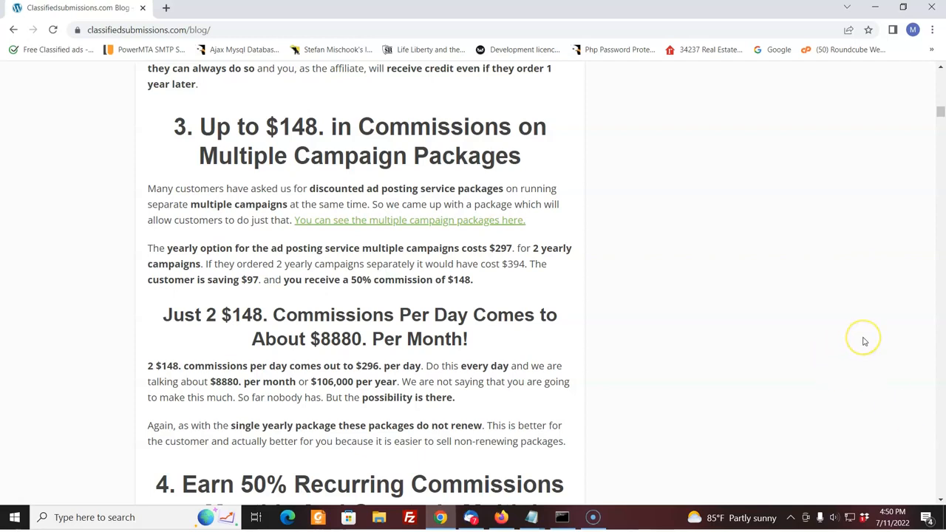
pyautogui.moveTo(854, 284)
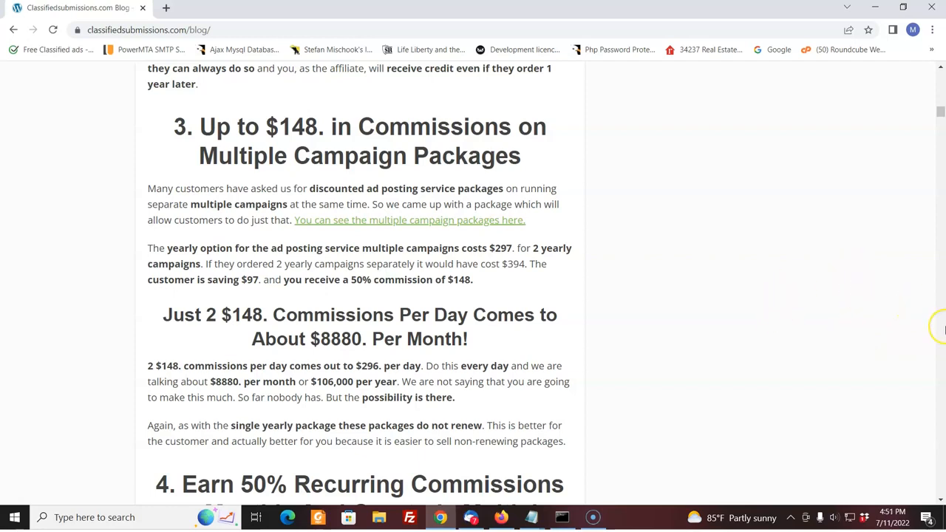
pyautogui.moveTo(861, 311)
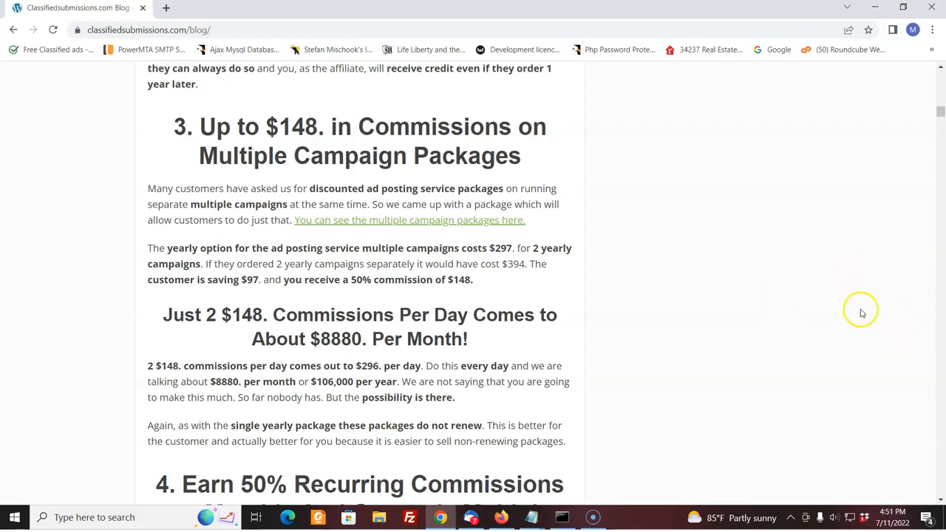
pyautogui.moveTo(939, 118)
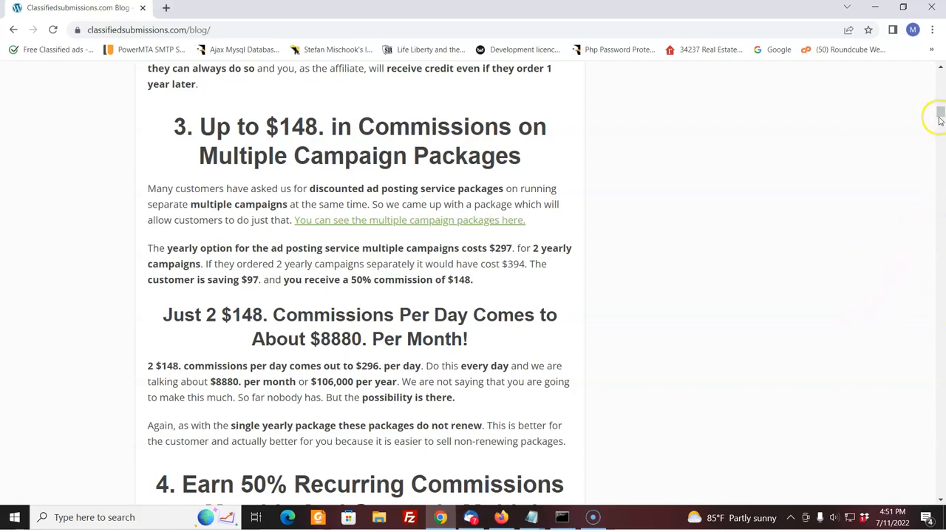
pyautogui.moveTo(280, 258)
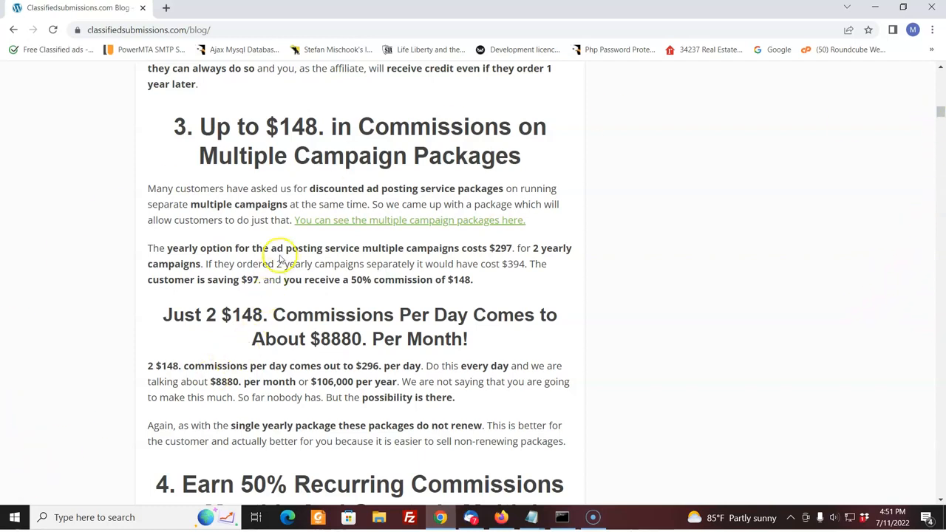
pyautogui.moveTo(282, 280)
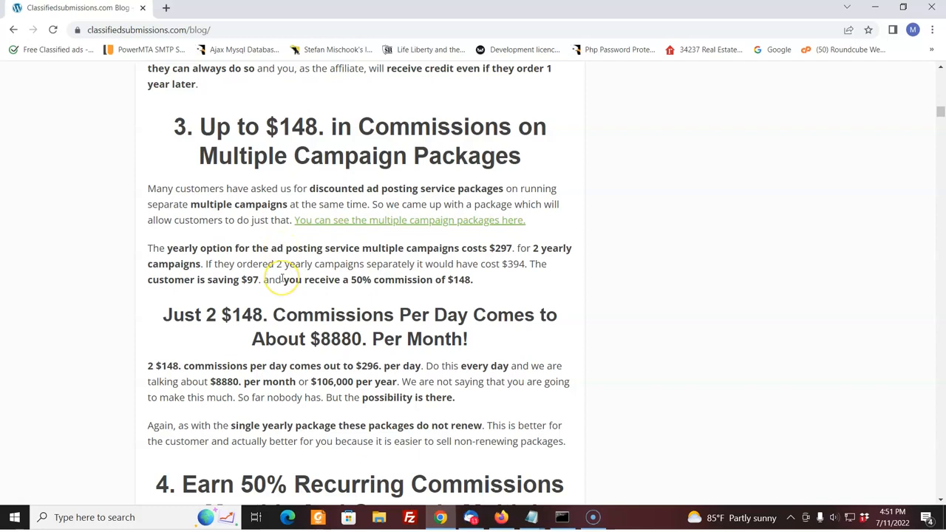
pyautogui.moveTo(283, 280)
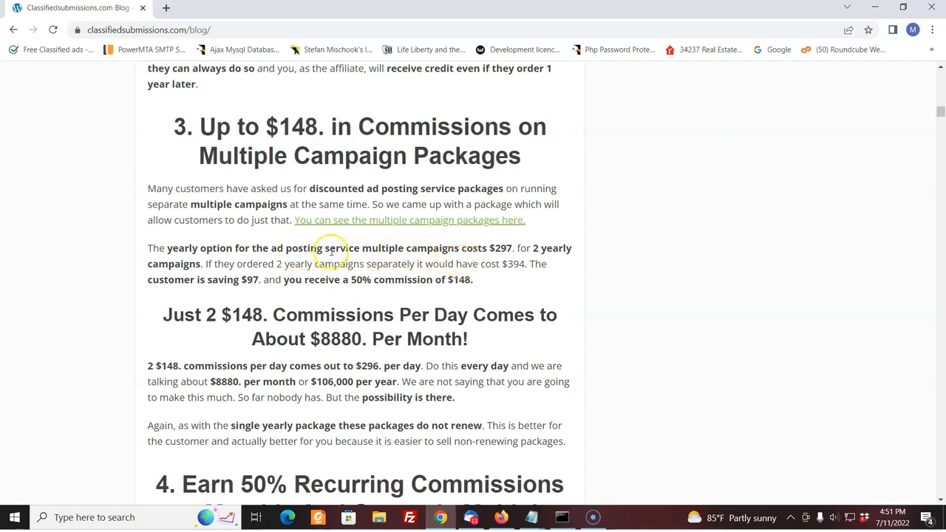
pyautogui.moveTo(435, 251)
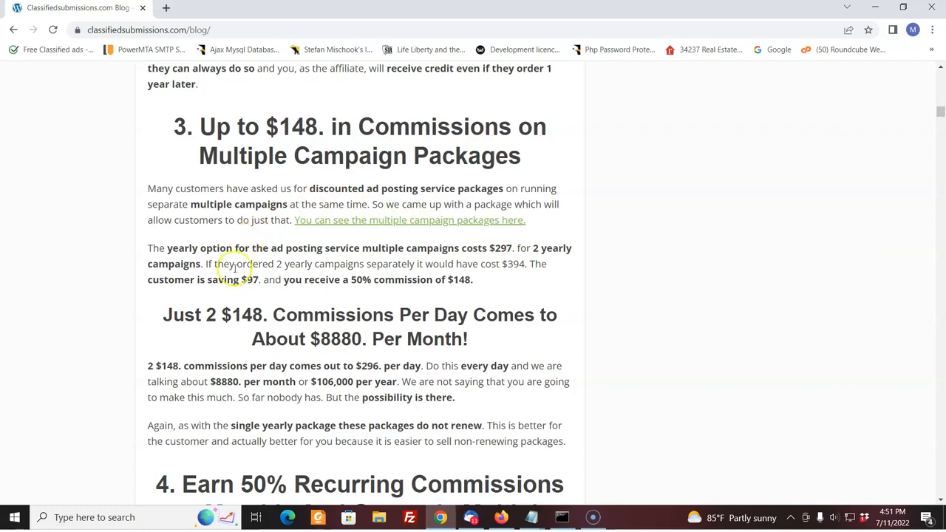
pyautogui.moveTo(338, 284)
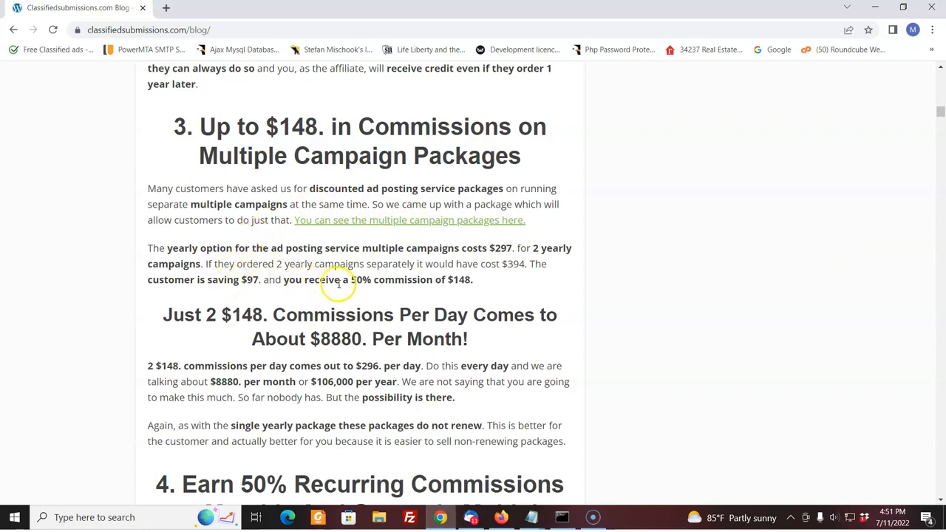
pyautogui.moveTo(479, 283)
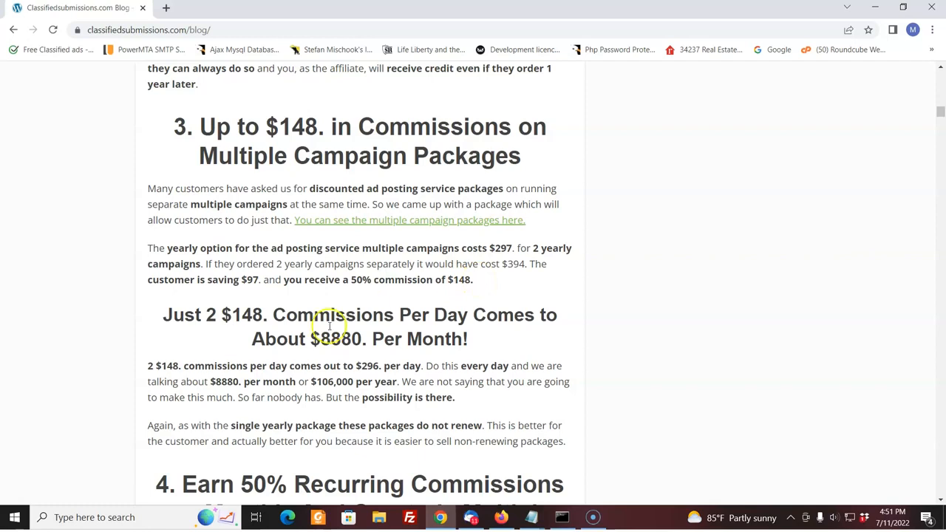
pyautogui.moveTo(255, 361)
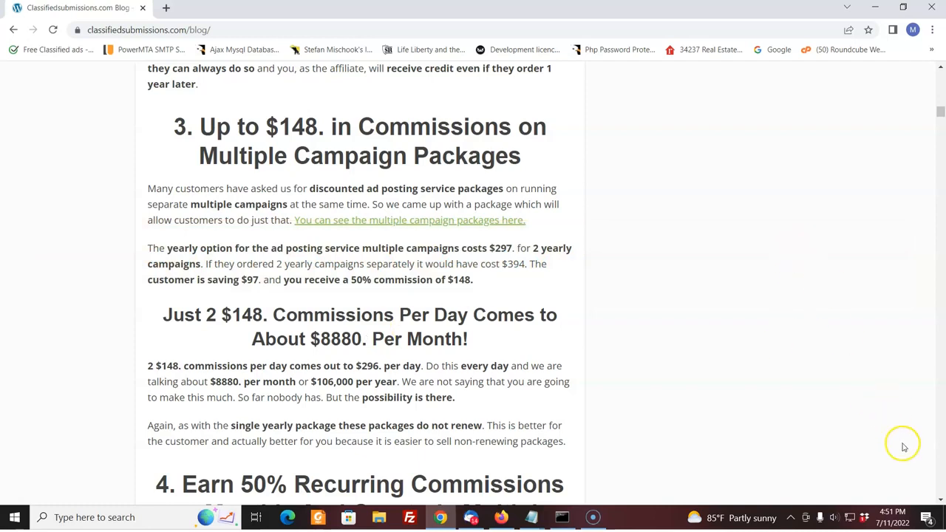
# - Scroll slightly to show the $59.95 monthly package paying $29.97 per month
pyautogui.scroll(-3)
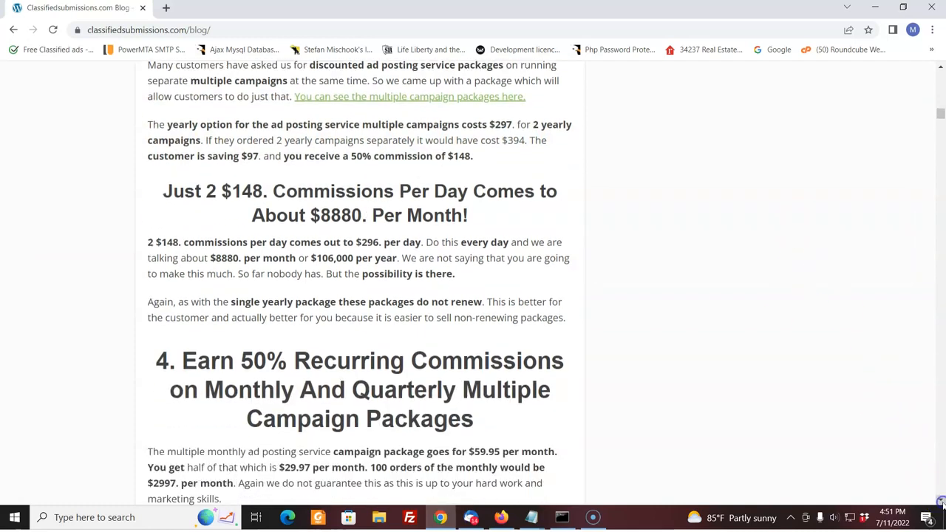
pyautogui.moveTo(550, 222)
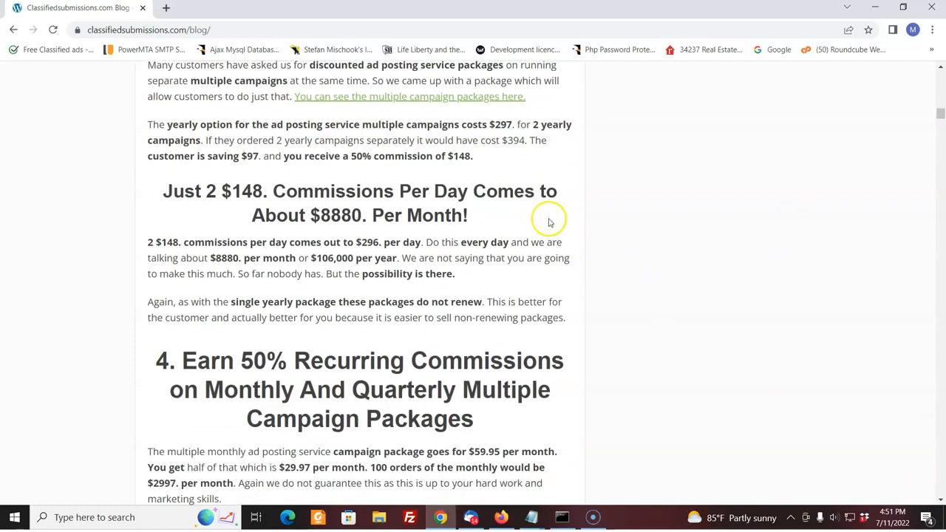
pyautogui.moveTo(545, 224)
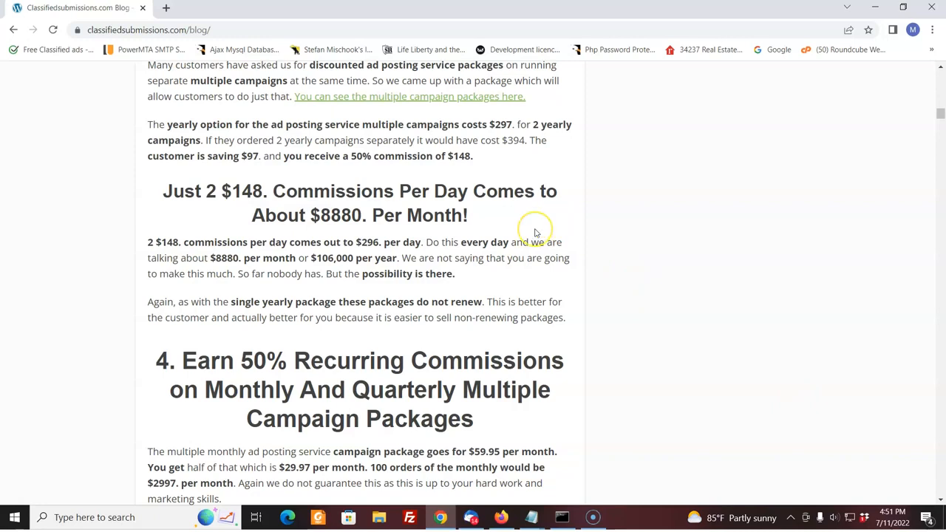
pyautogui.moveTo(536, 231)
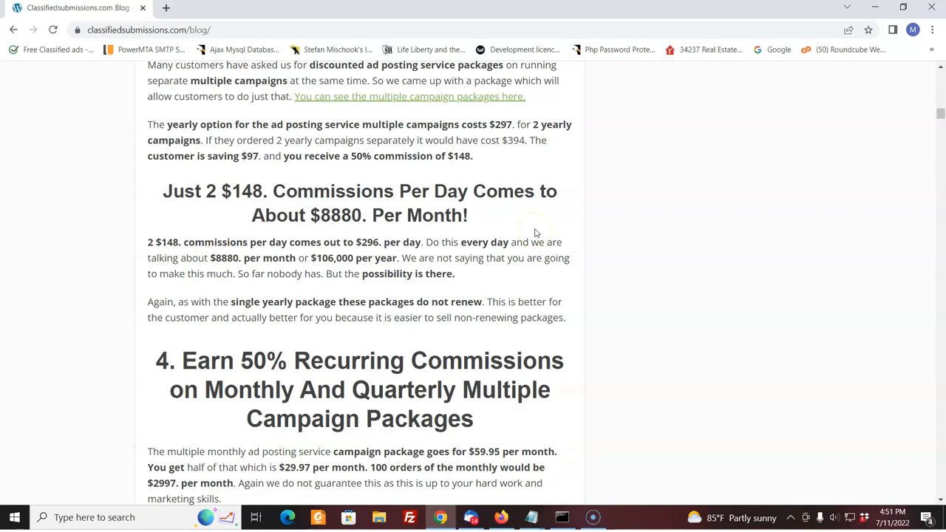
pyautogui.moveTo(680, 349)
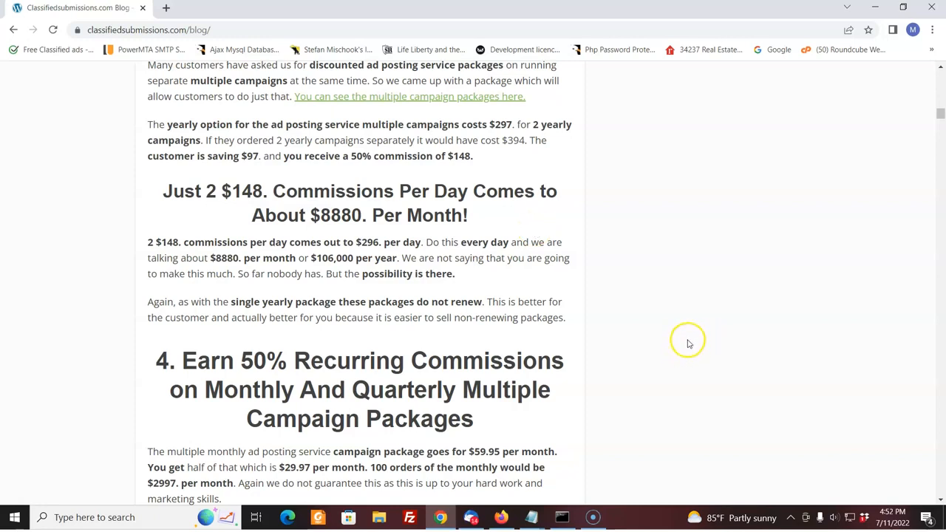
pyautogui.moveTo(379, 218)
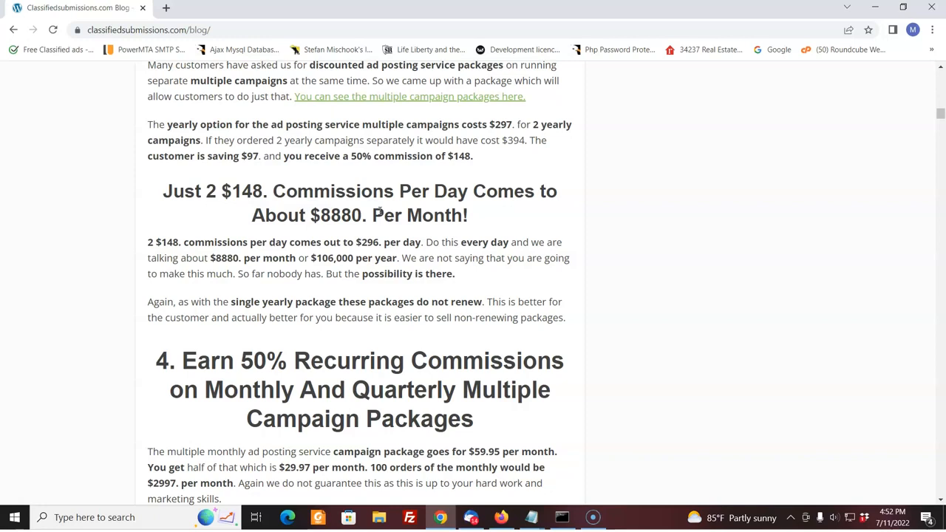
pyautogui.moveTo(370, 229)
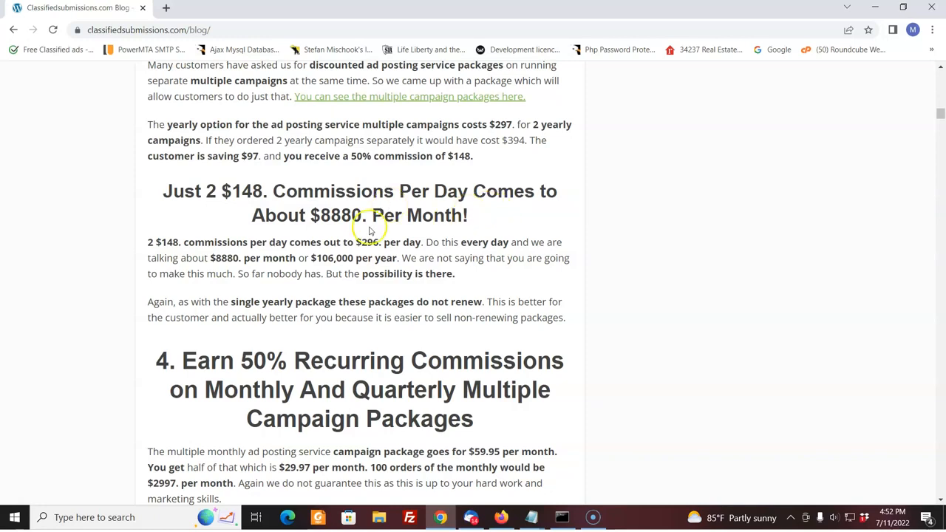
pyautogui.moveTo(939, 503)
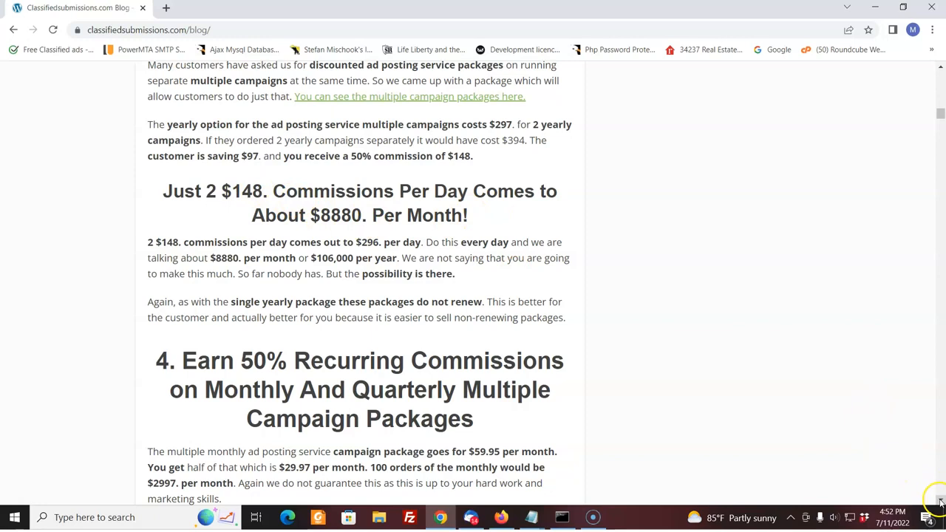
# - Scroll to the $125 quarterly package paying $62.50 and the $100 flat-fee heading
pyautogui.scroll(-3)
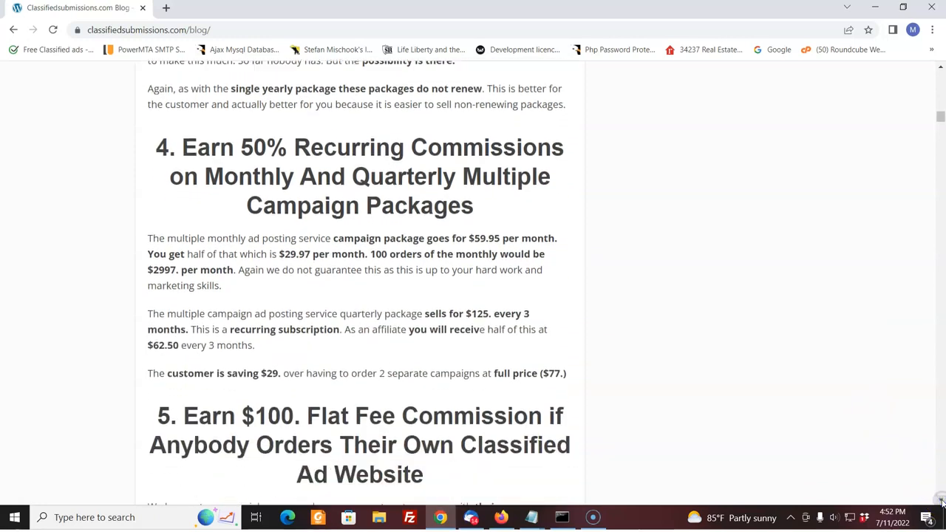
pyautogui.scroll(-3)
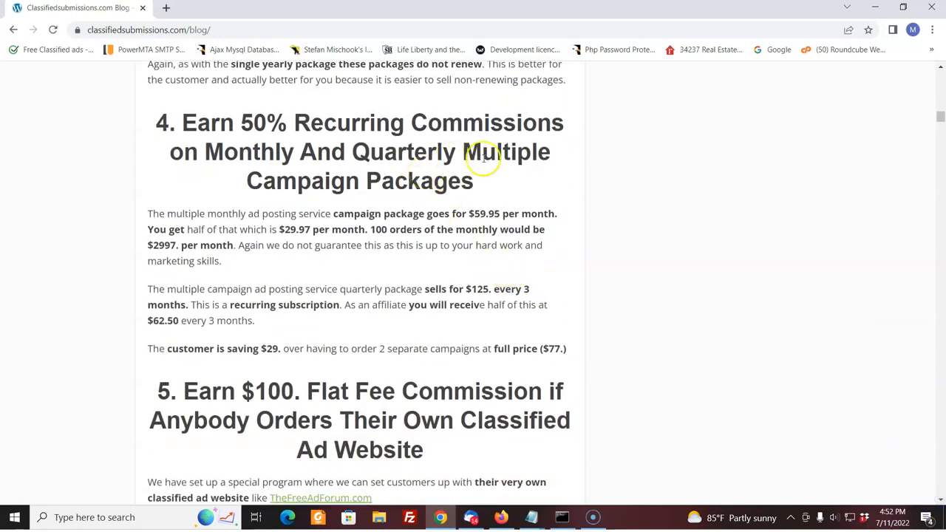
pyautogui.moveTo(484, 192)
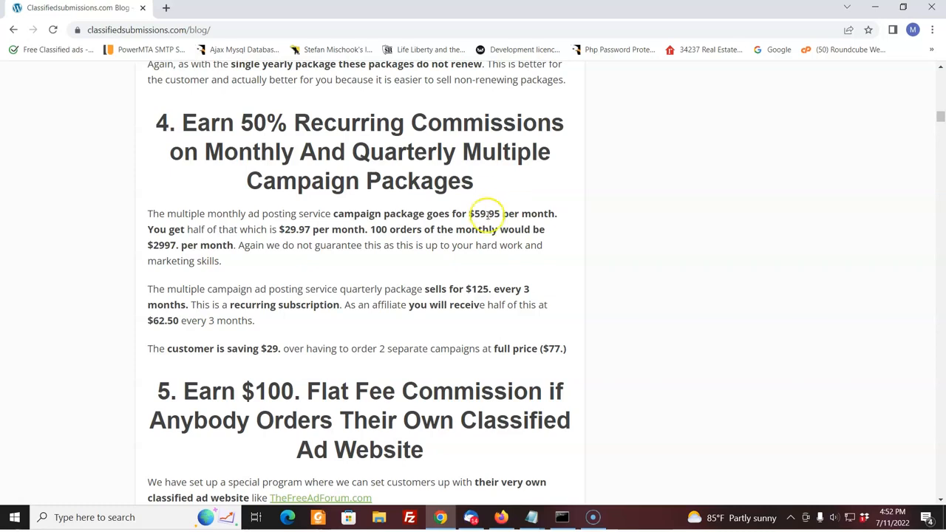
pyautogui.moveTo(488, 215)
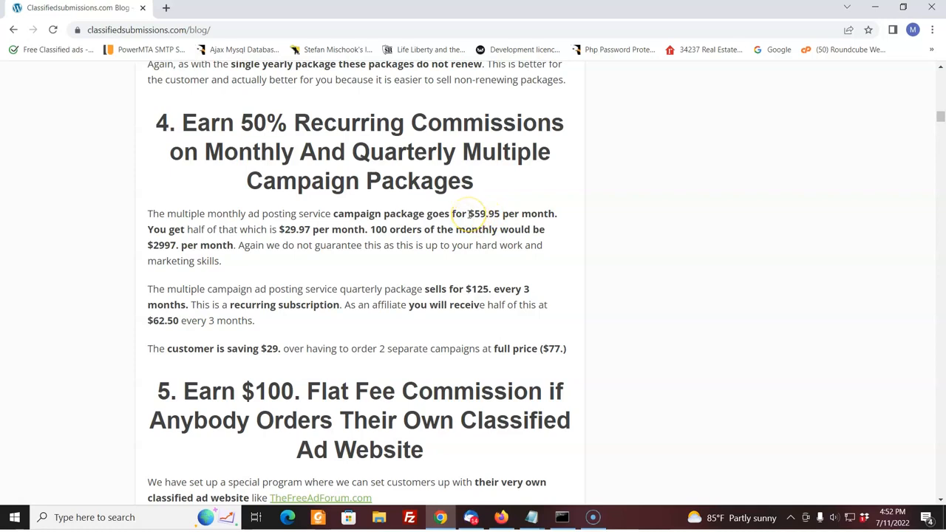
pyautogui.moveTo(327, 217)
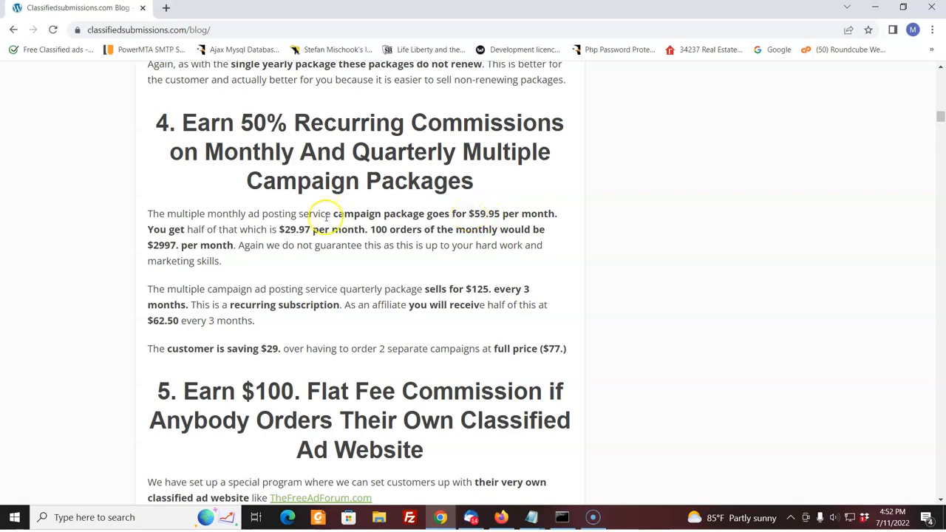
pyautogui.moveTo(295, 229)
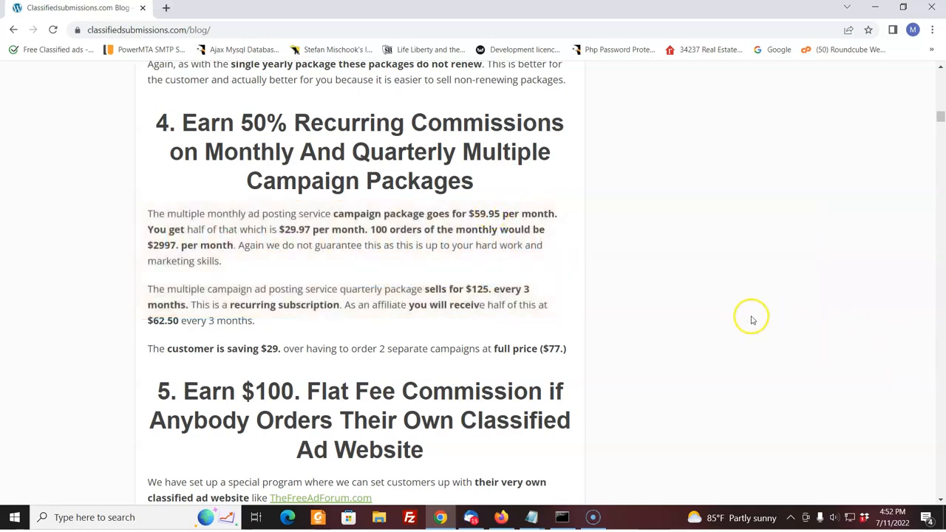
pyautogui.moveTo(170, 295)
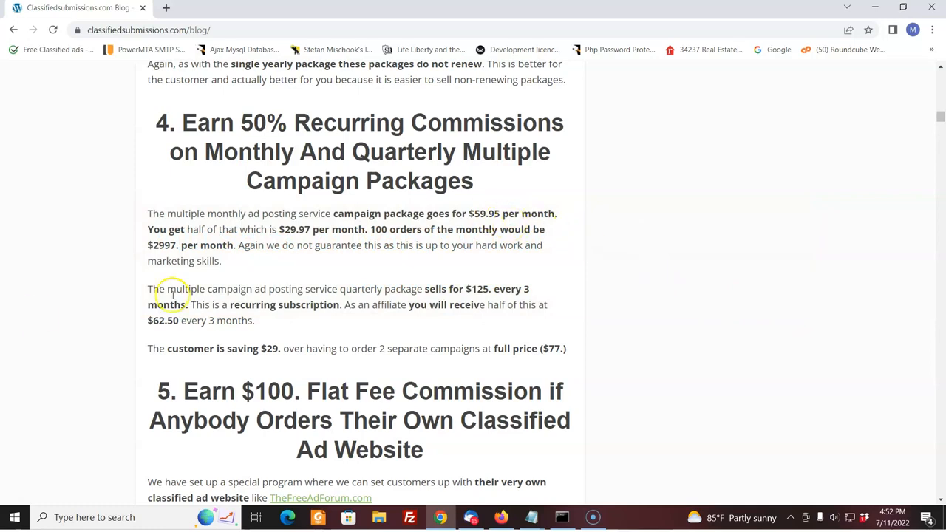
pyautogui.moveTo(268, 356)
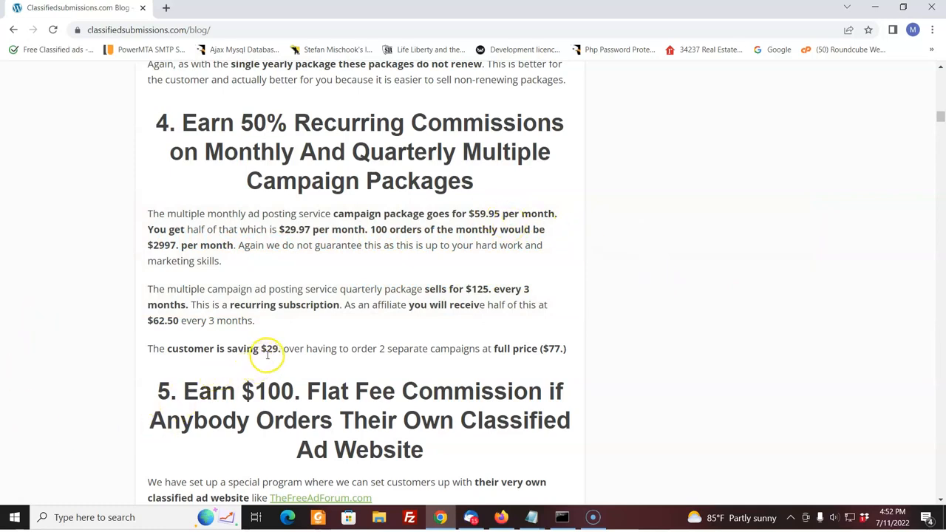
pyautogui.moveTo(23, 510)
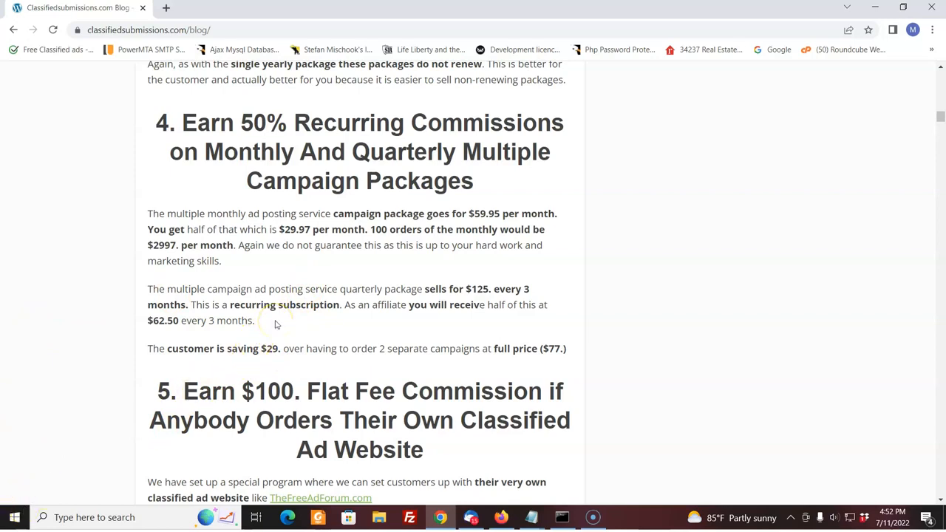
pyautogui.moveTo(283, 321)
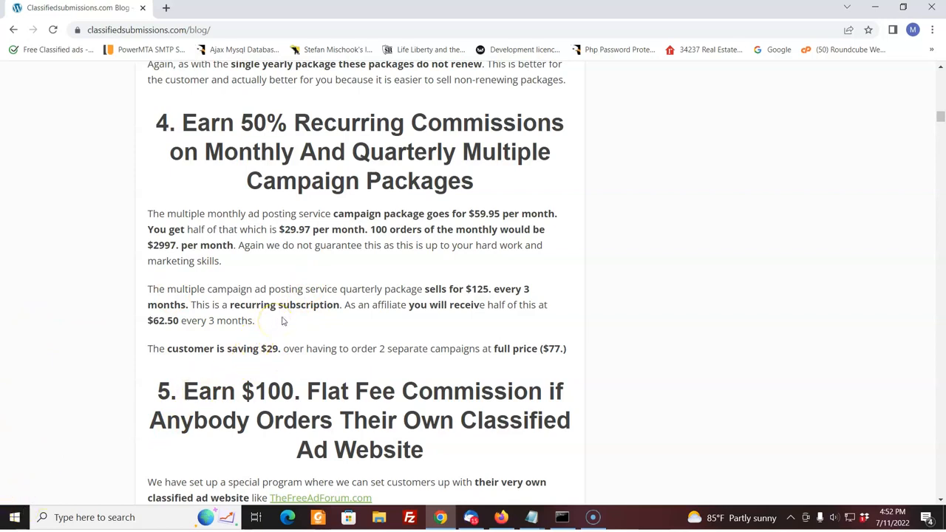
pyautogui.moveTo(327, 311)
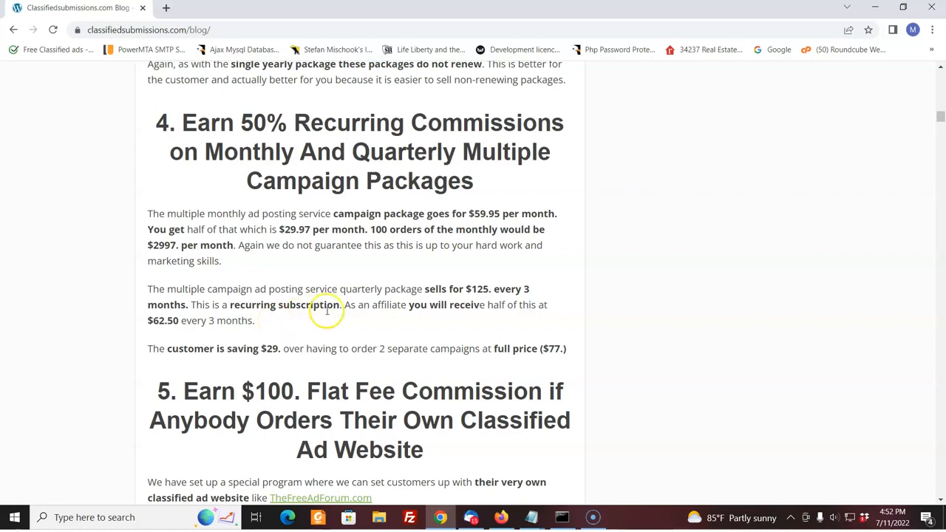
pyautogui.moveTo(253, 330)
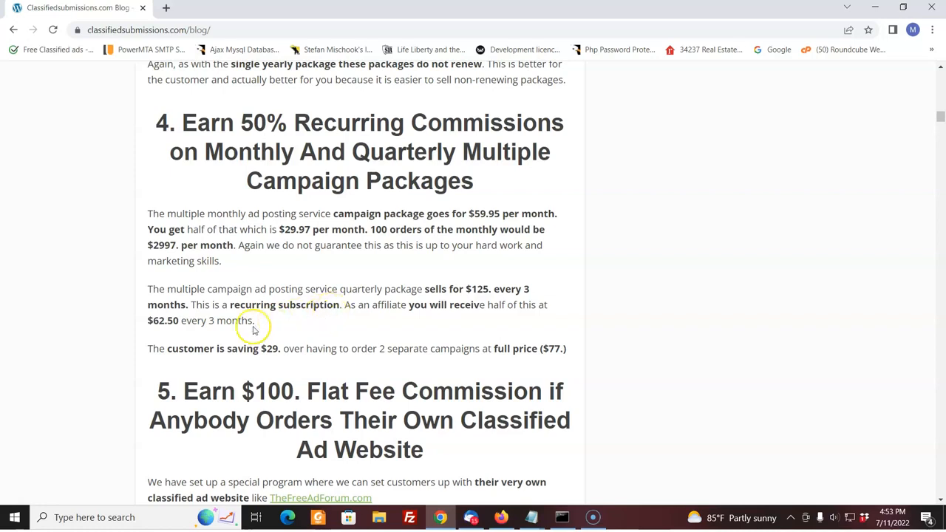
pyautogui.moveTo(166, 324)
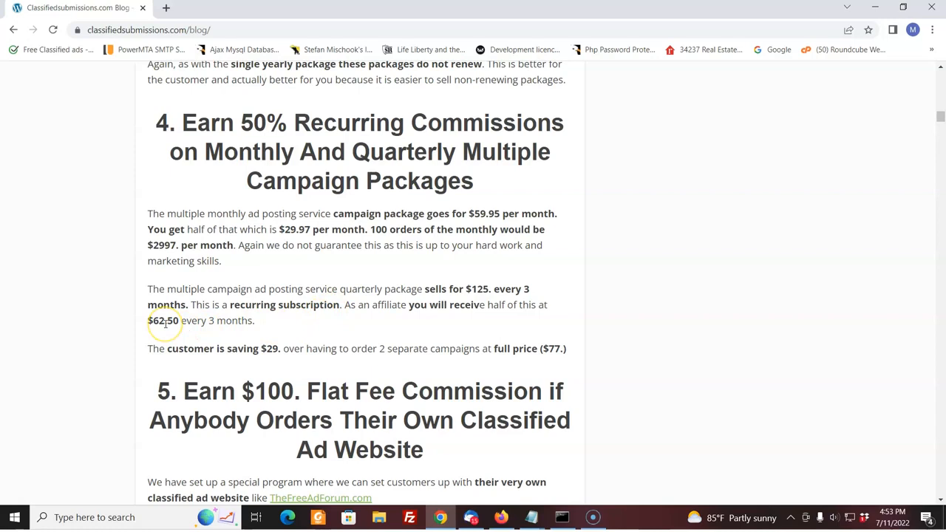
pyautogui.moveTo(415, 298)
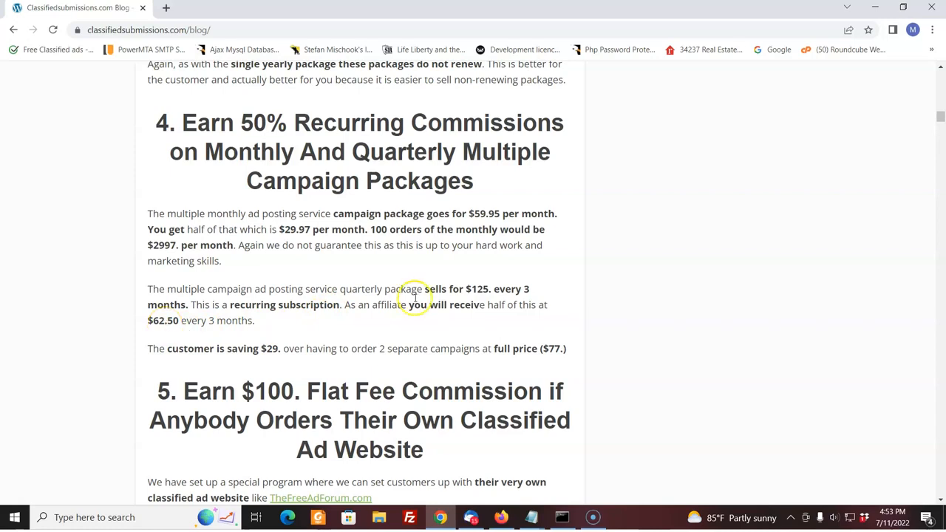
pyautogui.moveTo(484, 295)
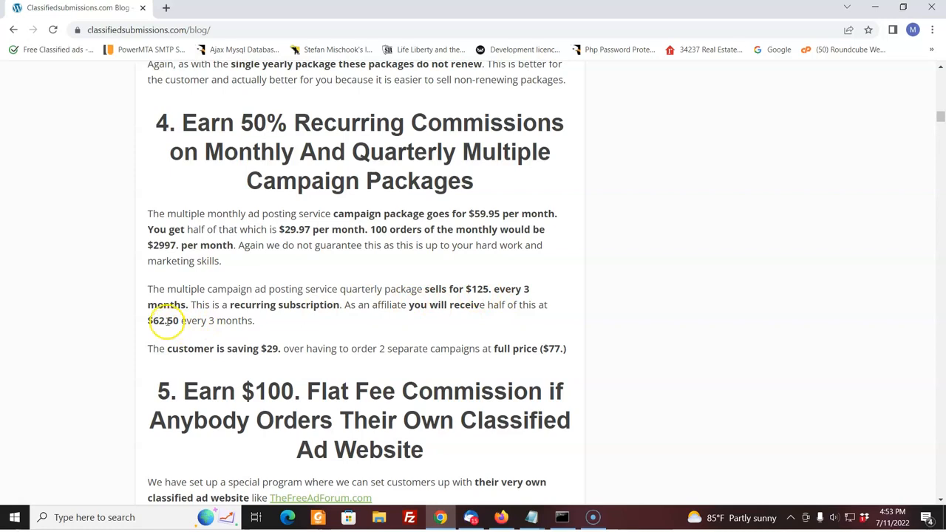
pyautogui.moveTo(476, 283)
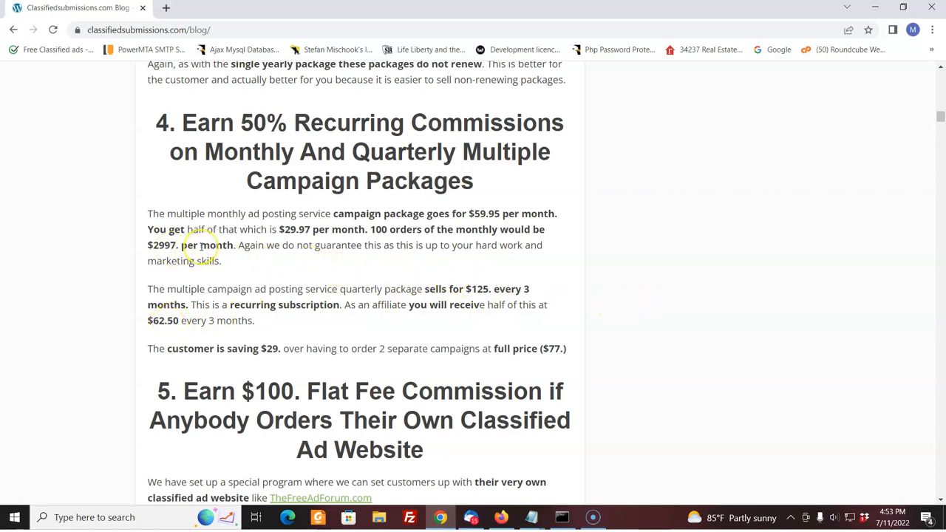
pyautogui.moveTo(486, 338)
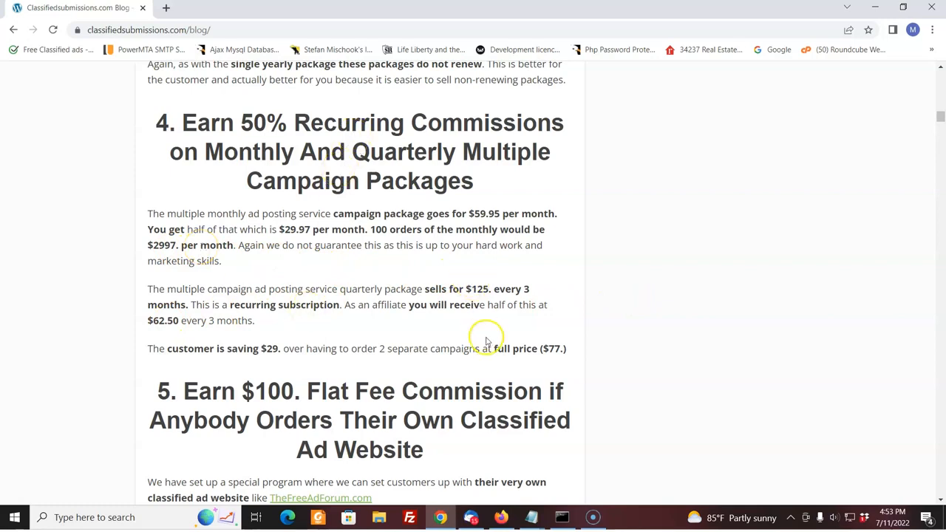
pyautogui.moveTo(583, 250)
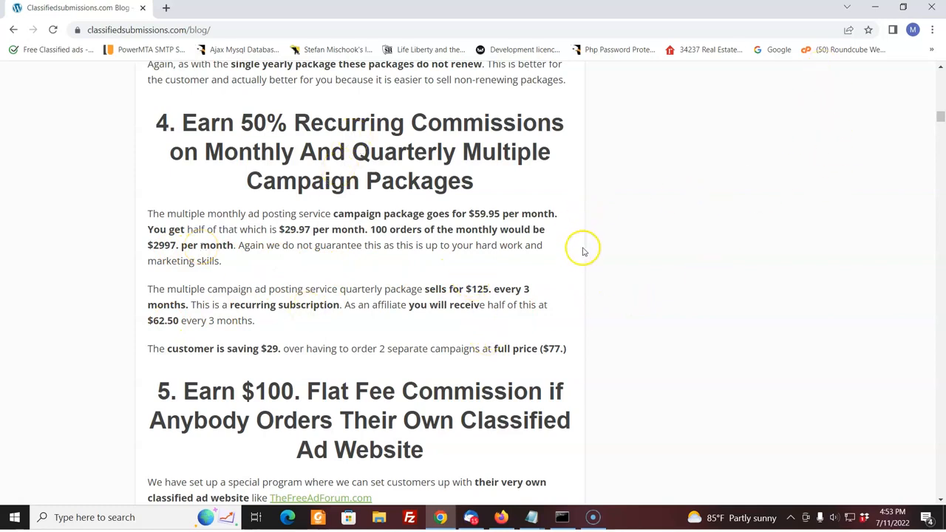
pyautogui.moveTo(686, 238)
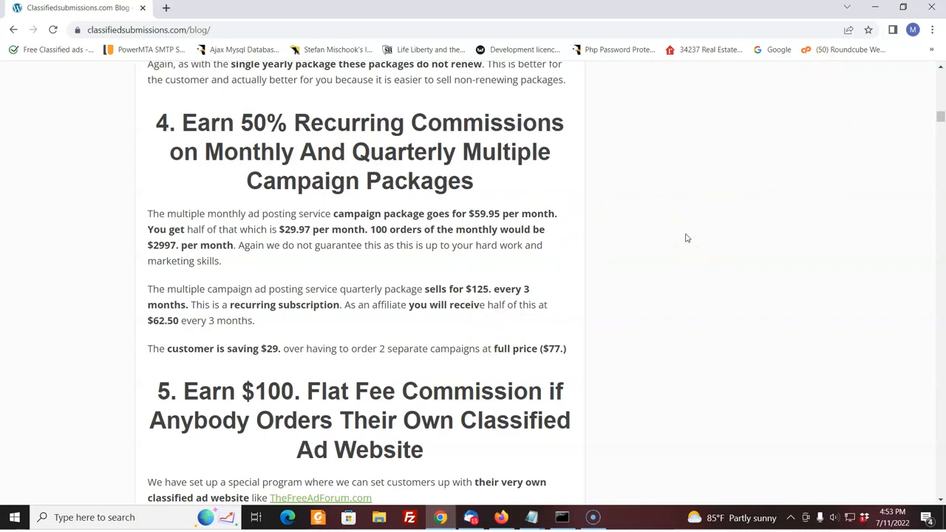
pyautogui.moveTo(695, 232)
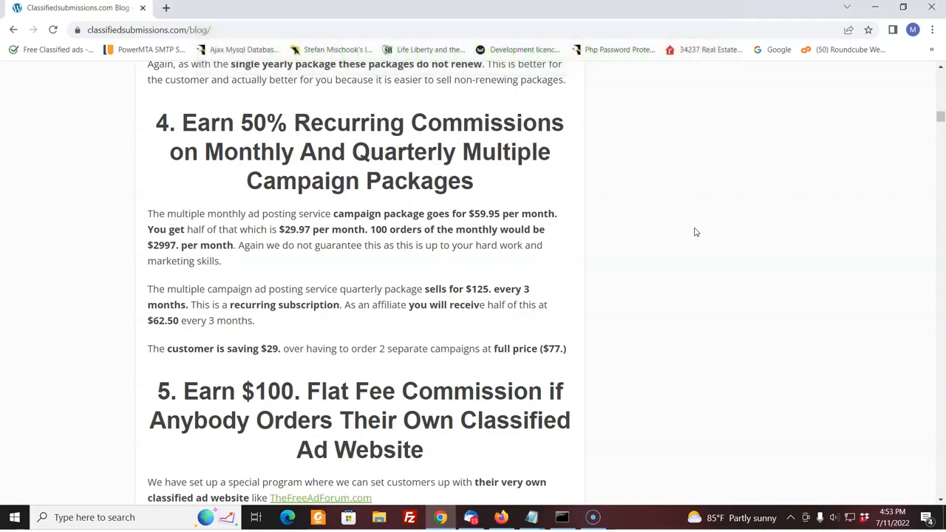
pyautogui.scroll(-3)
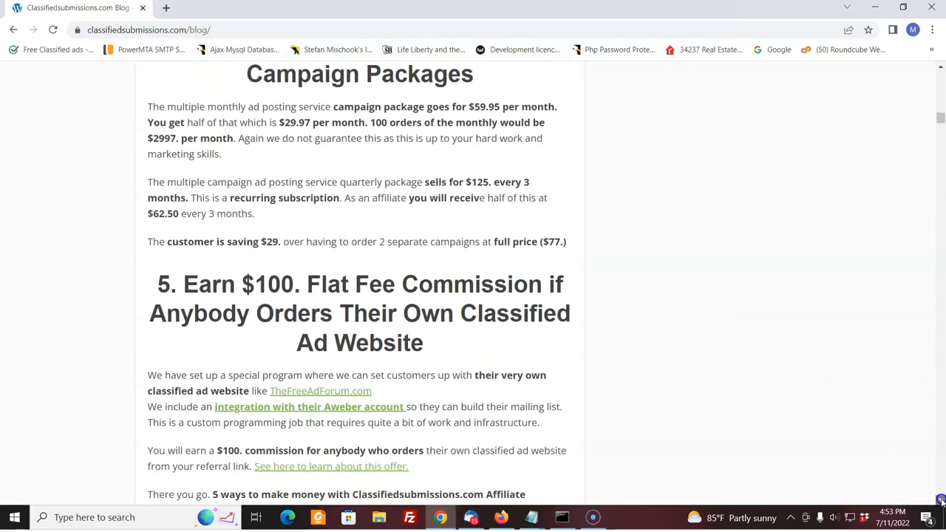
pyautogui.scroll(-3)
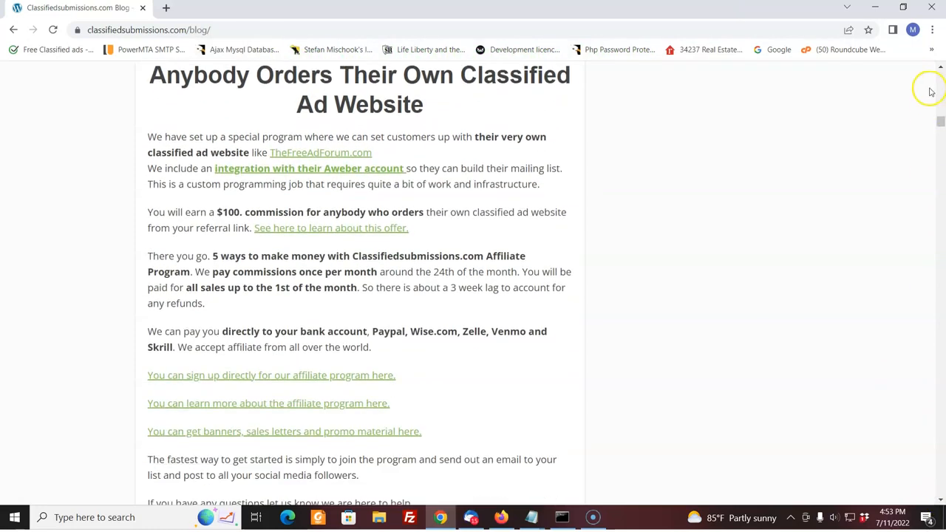
pyautogui.scroll(3)
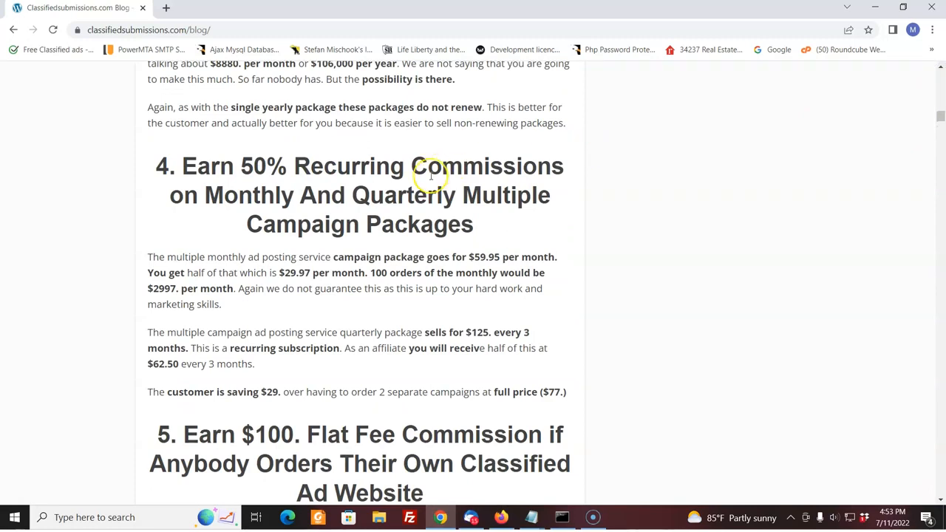
pyautogui.moveTo(551, 210)
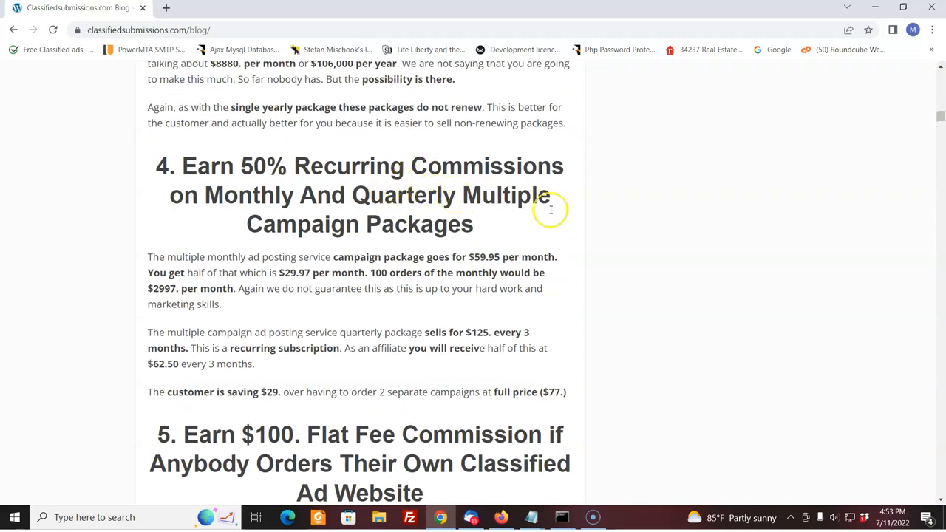
pyautogui.scroll(-3)
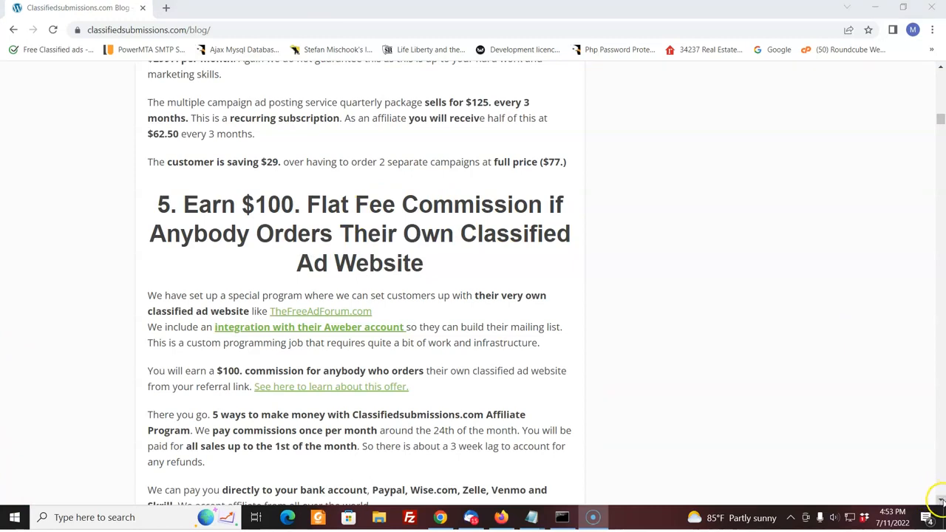
pyautogui.scroll(-3)
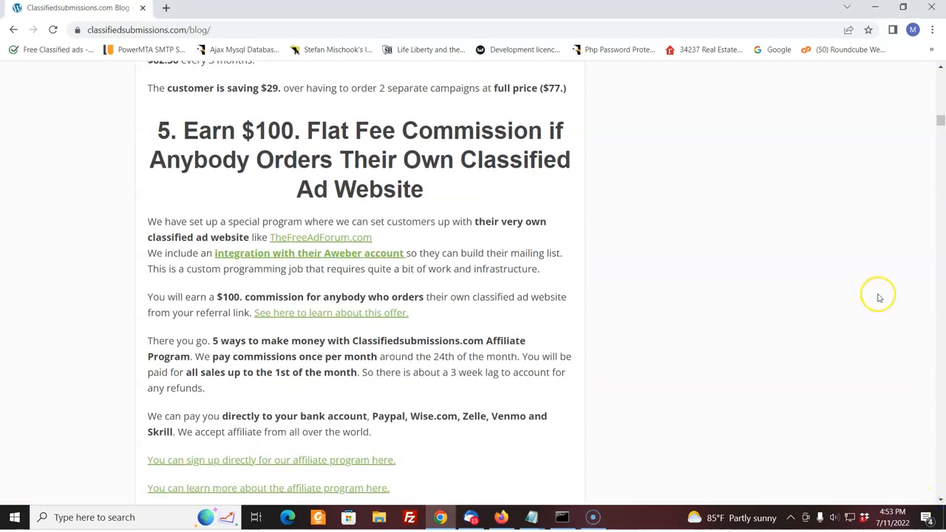
pyautogui.moveTo(879, 297)
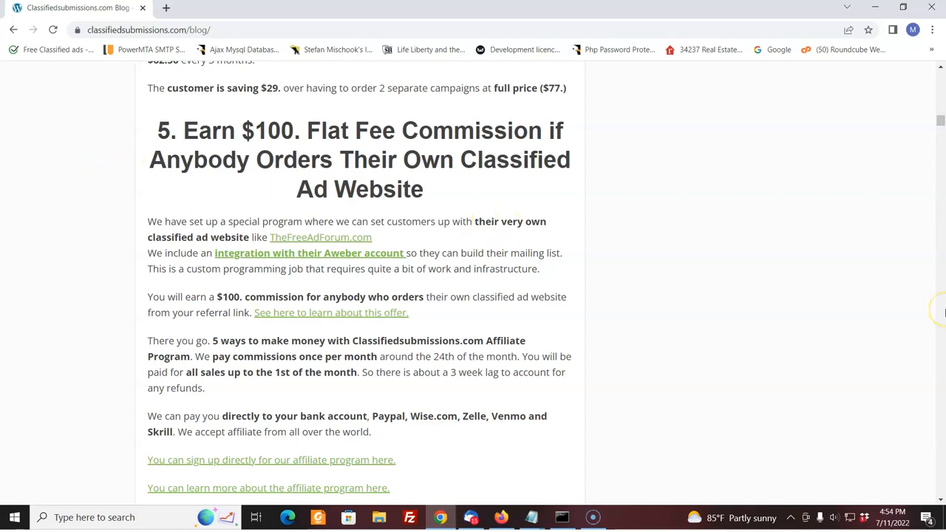
pyautogui.moveTo(351, 242)
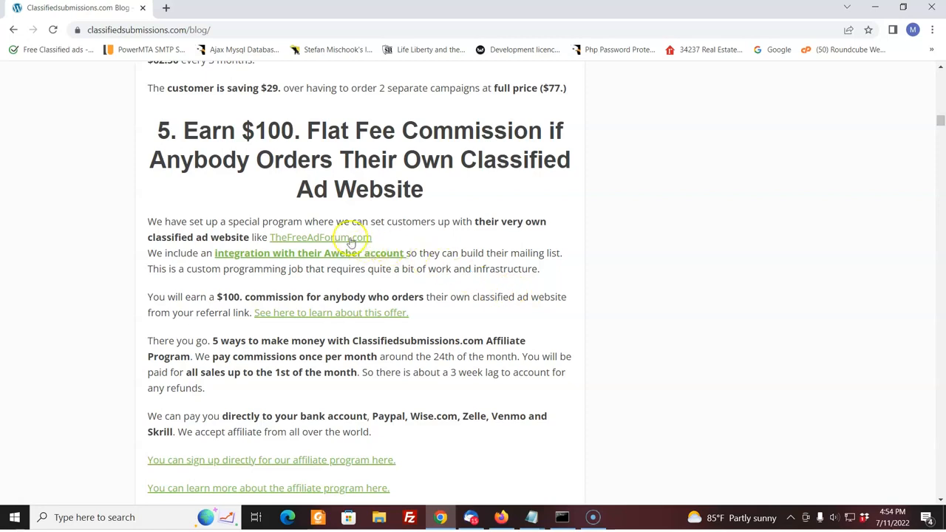
pyautogui.moveTo(348, 238)
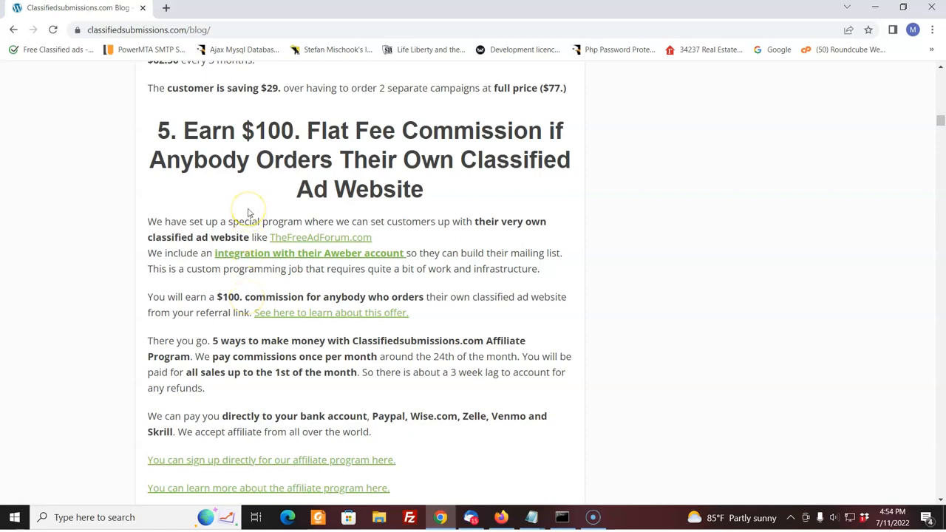
pyautogui.moveTo(249, 212)
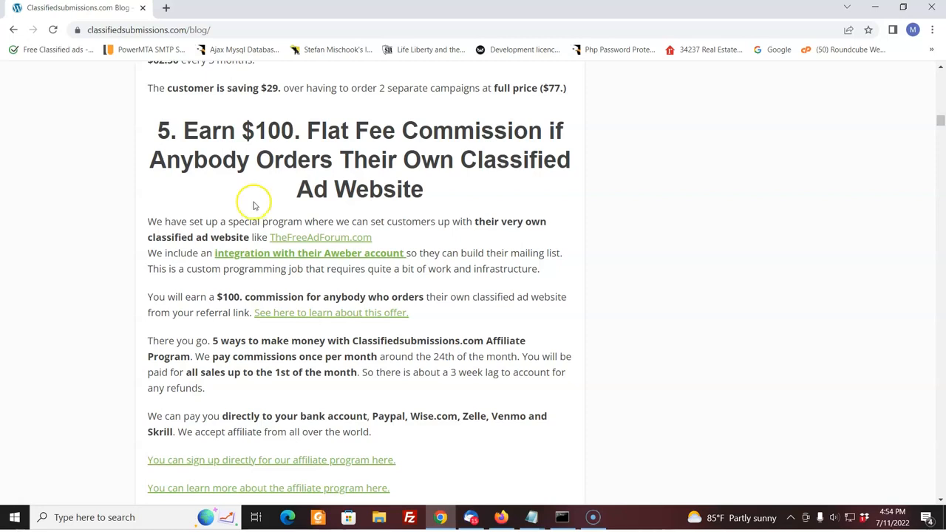
pyautogui.moveTo(362, 185)
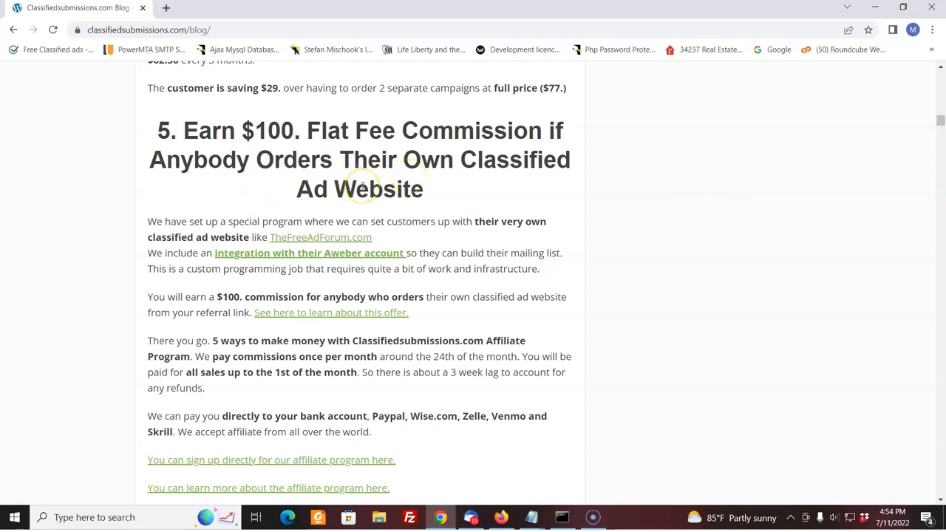
pyautogui.moveTo(371, 218)
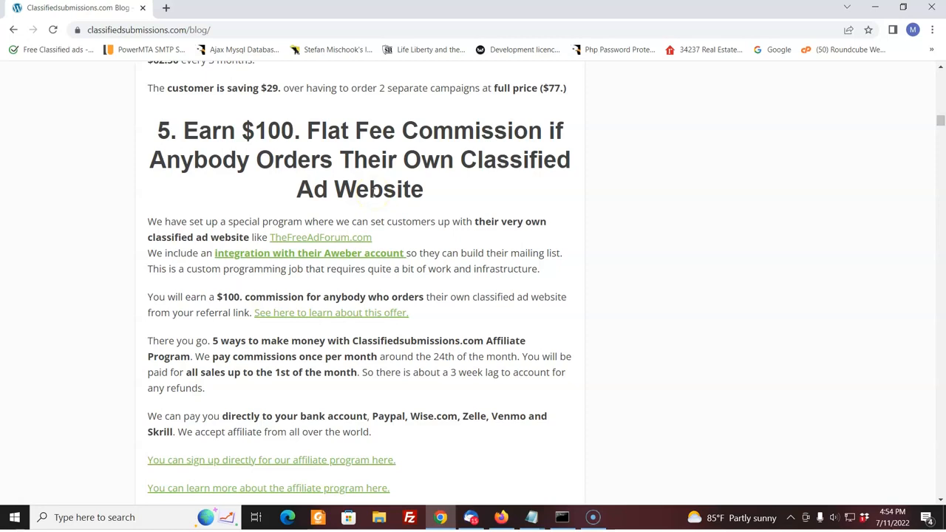
pyautogui.moveTo(90, 458)
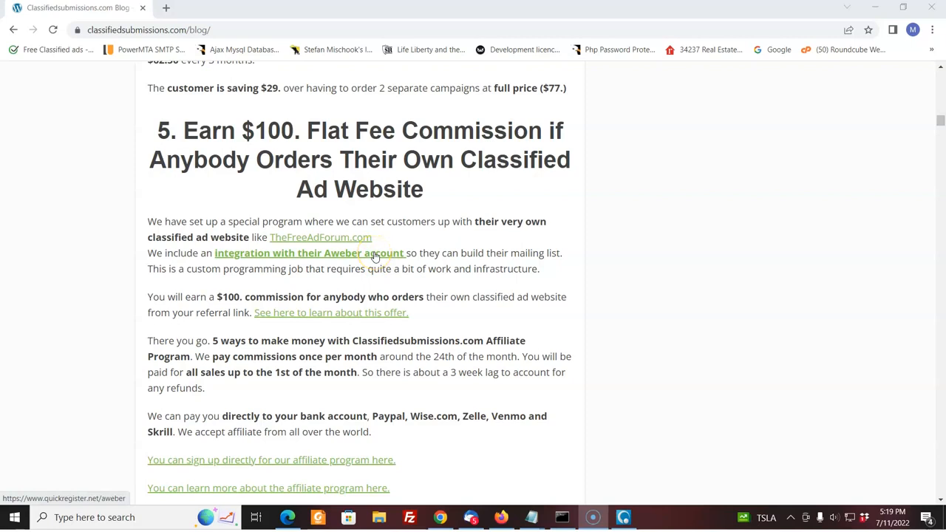
pyautogui.moveTo(788, 259)
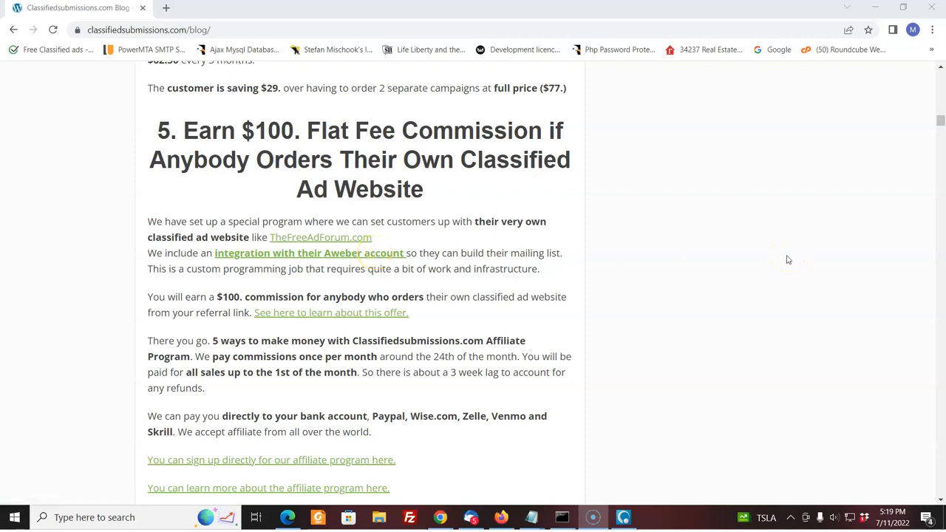
pyautogui.moveTo(749, 246)
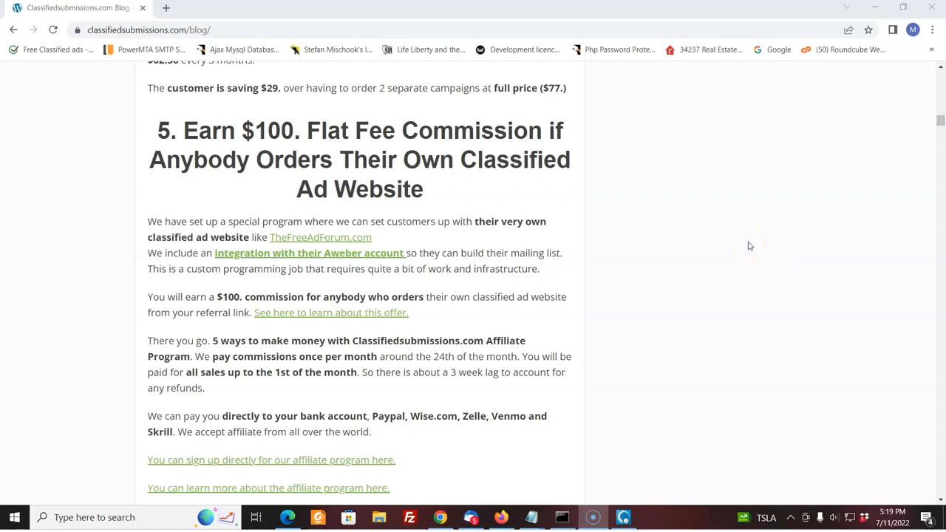
pyautogui.moveTo(935, 413)
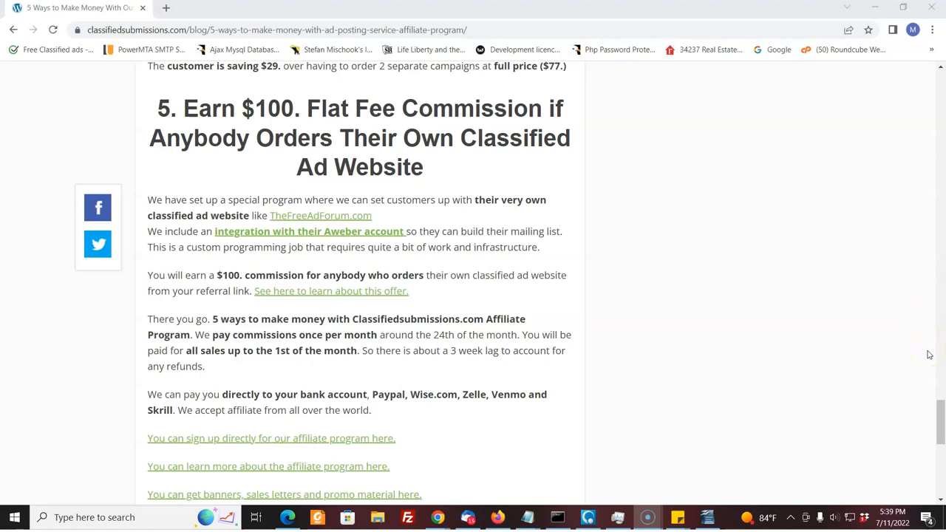
pyautogui.moveTo(939, 421)
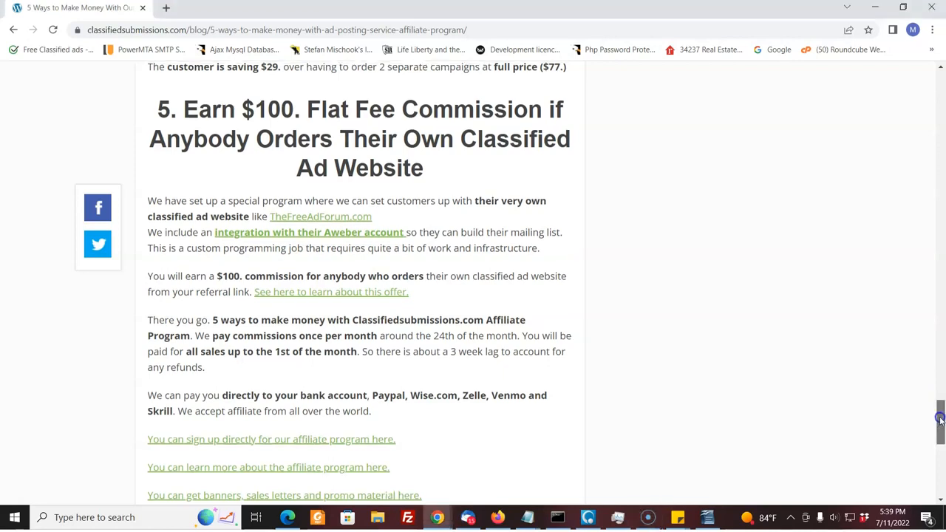
pyautogui.moveTo(569, 202)
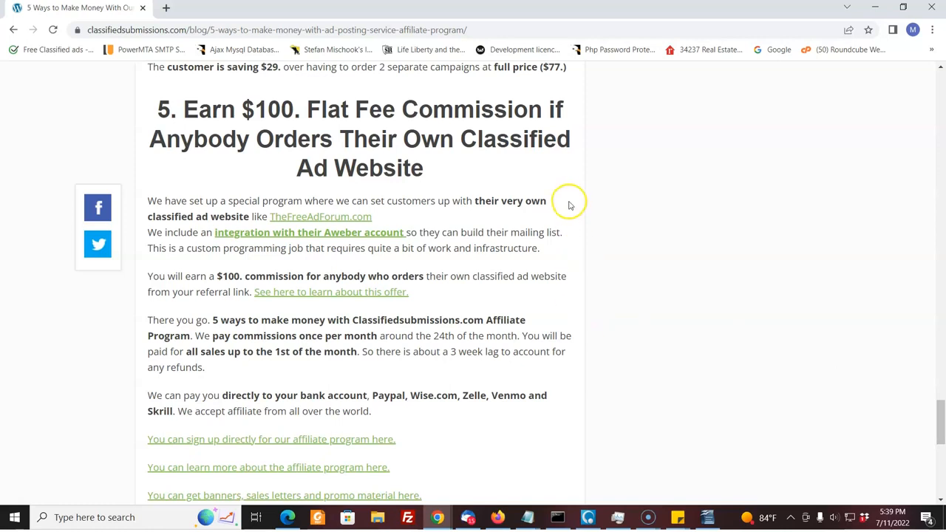
pyautogui.moveTo(939, 422)
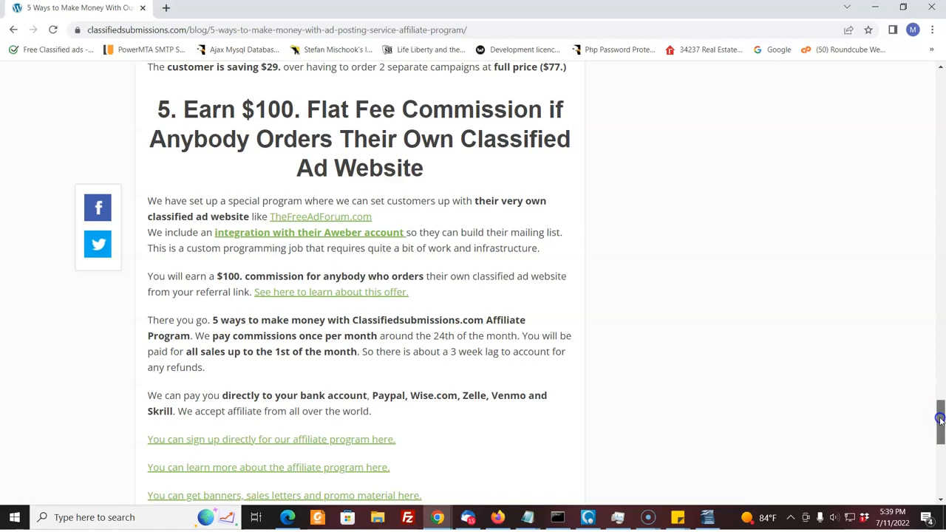
# - Scroll back up through sections 5 and 4 of the 5 Ways blog post
pyautogui.scroll(3)
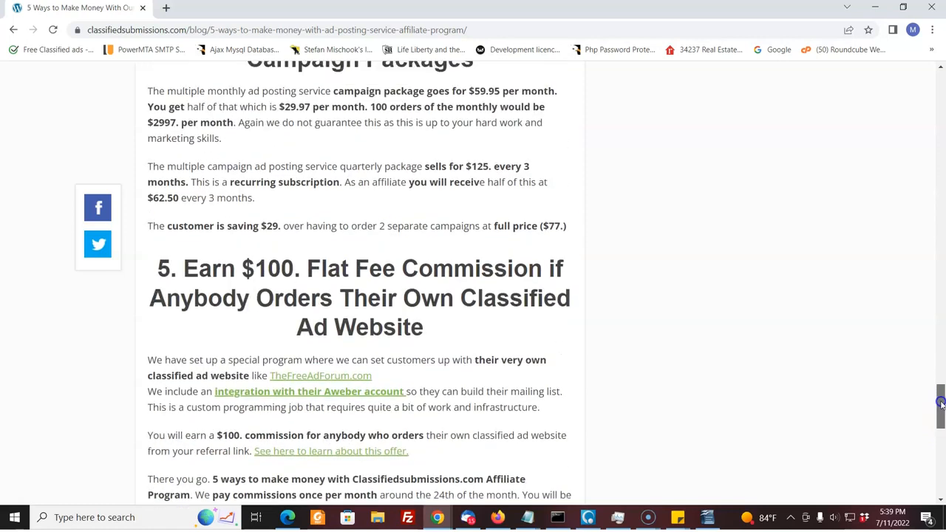
pyautogui.scroll(3)
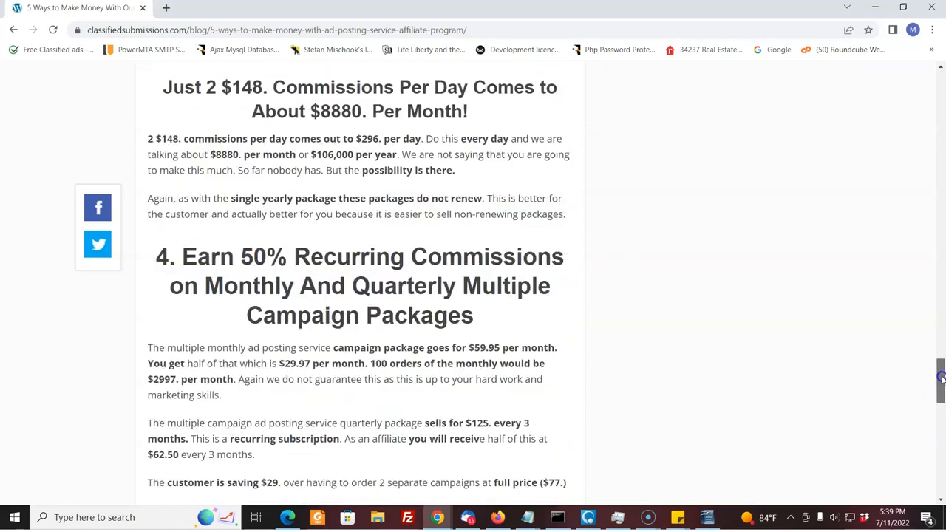
pyautogui.scroll(3)
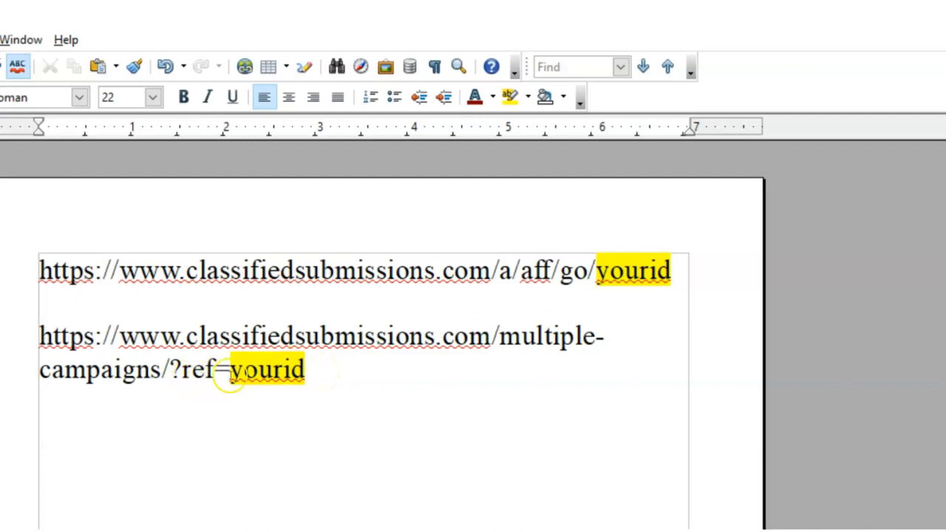
# - Select the second affiliate URL ending in 'yourid' and copy it via the right-click menu
pyautogui.click(316, 377)
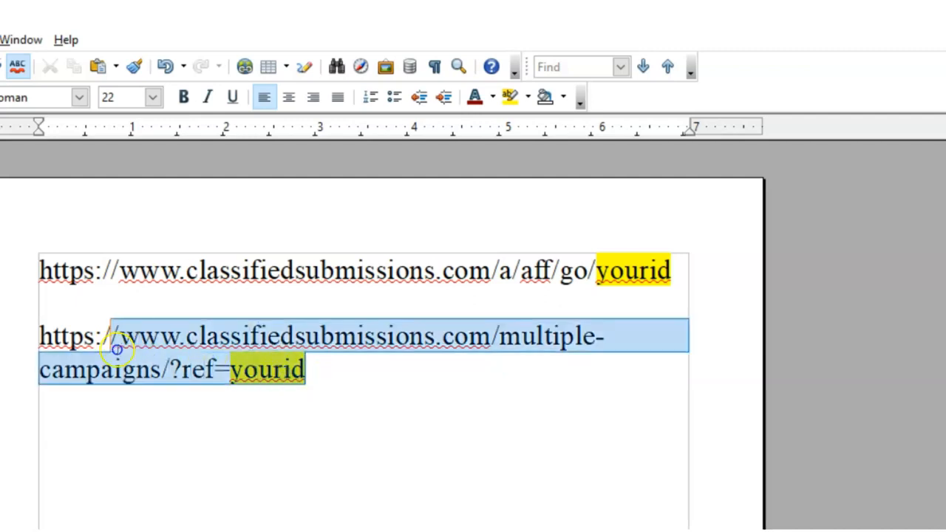
pyautogui.rightClick(115, 347)
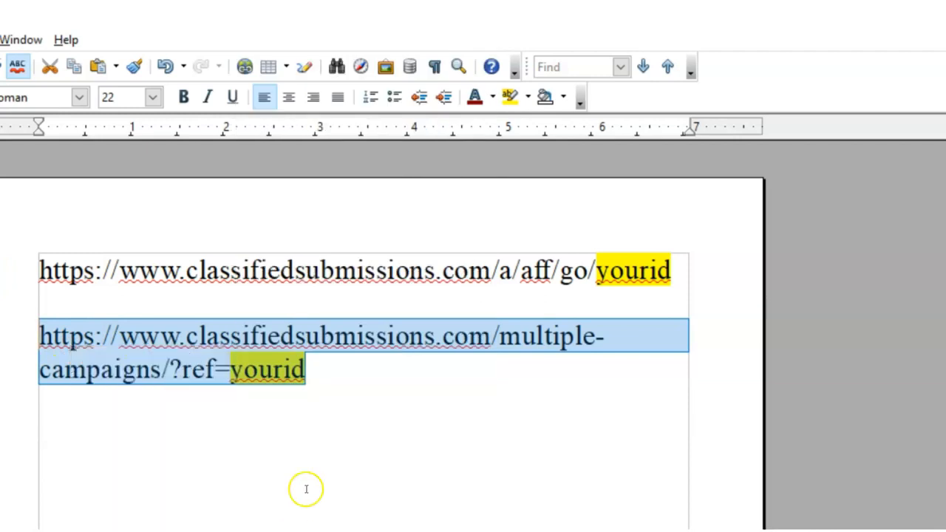
pyautogui.moveTo(295, 395)
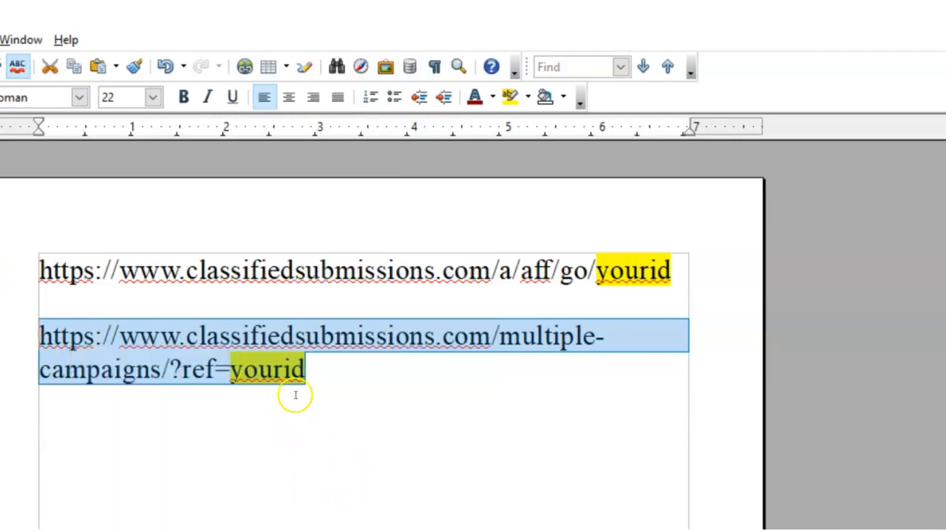
pyautogui.moveTo(161, 426)
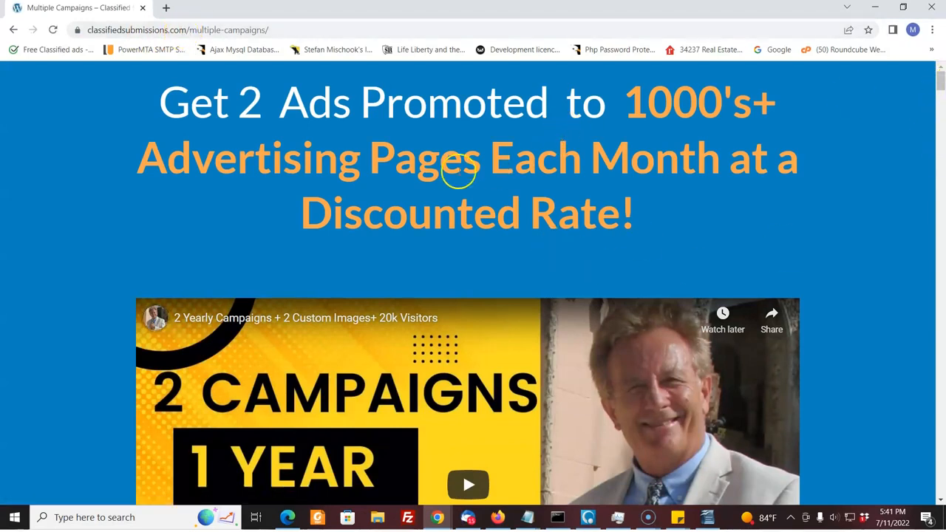
pyautogui.moveTo(592, 225)
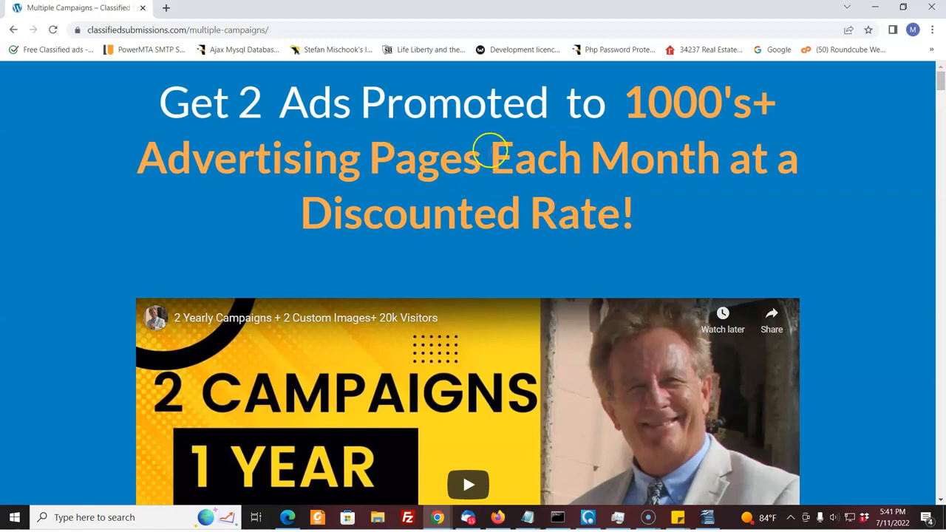
pyautogui.moveTo(25, 510)
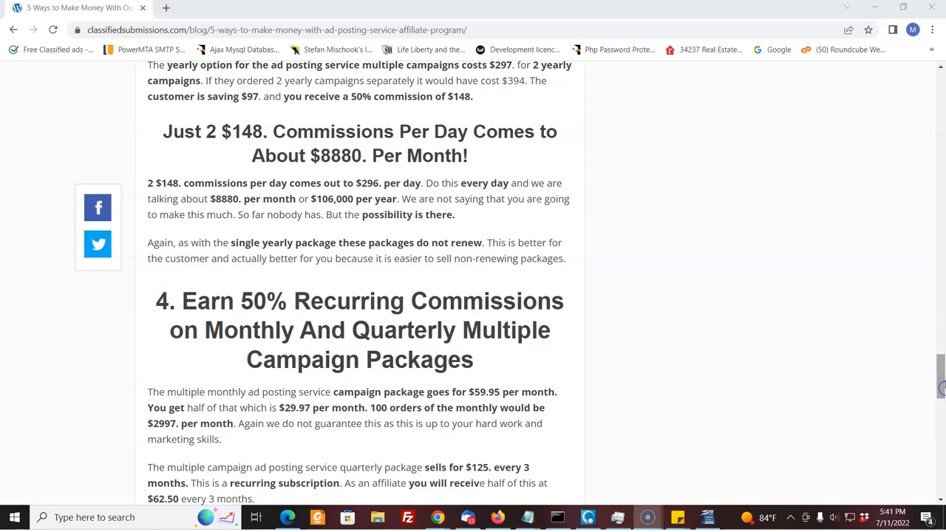
# - Scroll past sections 4 and 5 to the payout details, sign-up links and Matthew May's sign-off
pyautogui.scroll(-3)
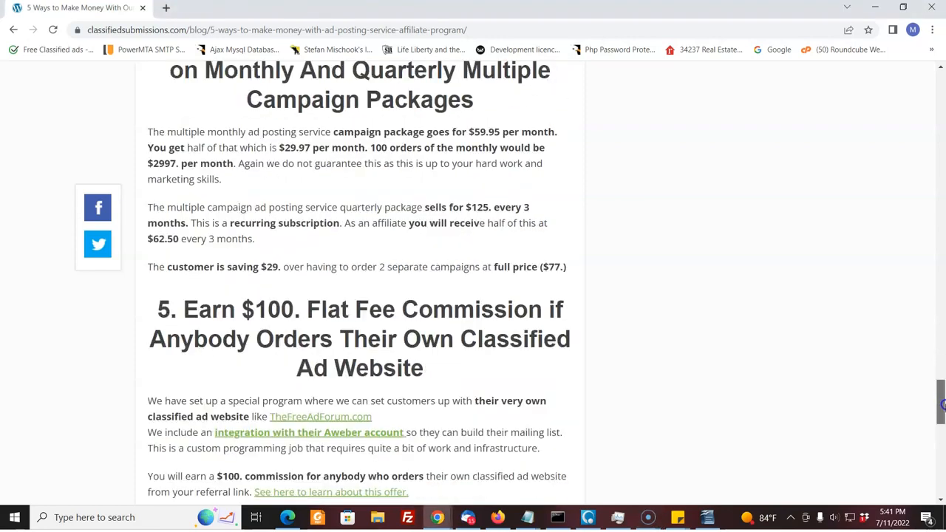
pyautogui.scroll(-3)
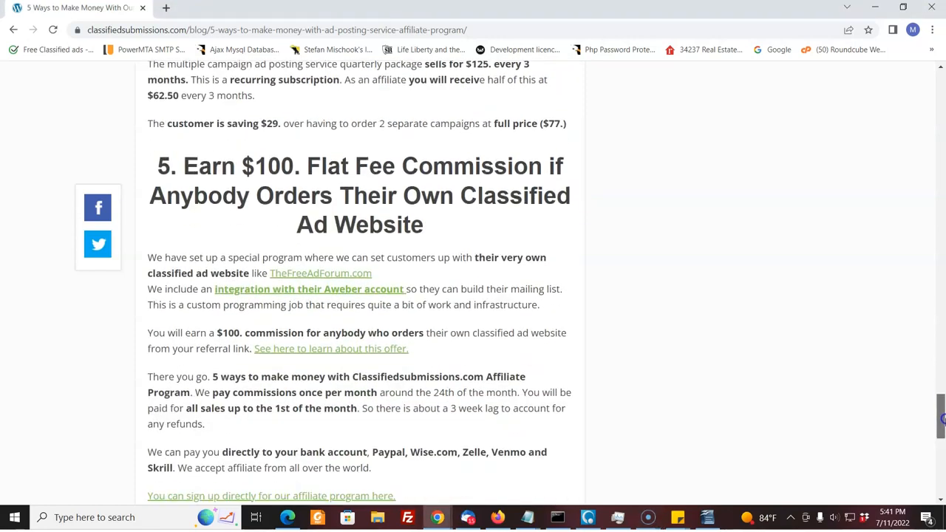
pyautogui.scroll(-3)
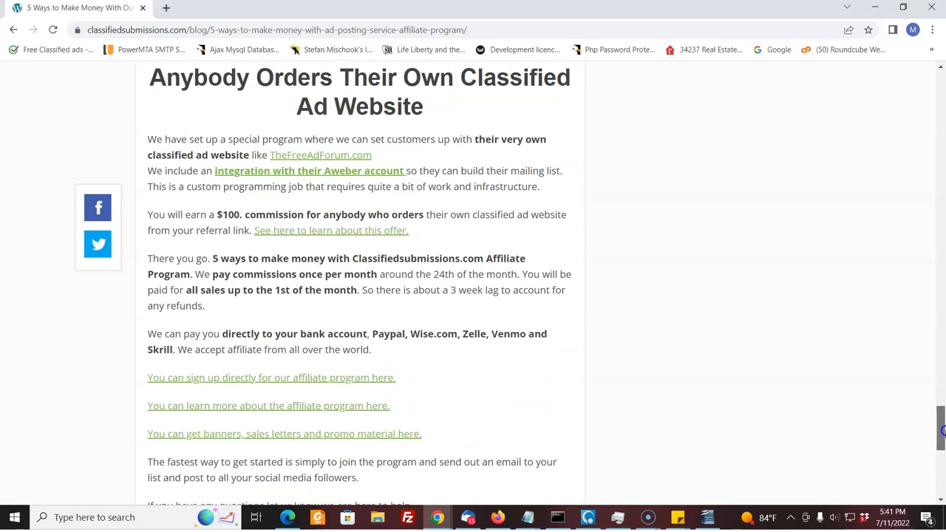
pyautogui.scroll(-3)
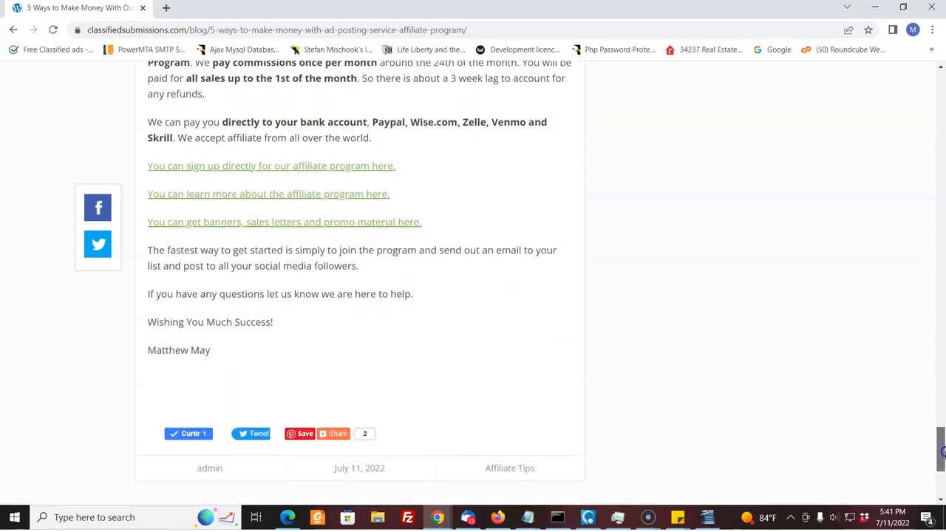
pyautogui.scroll(3)
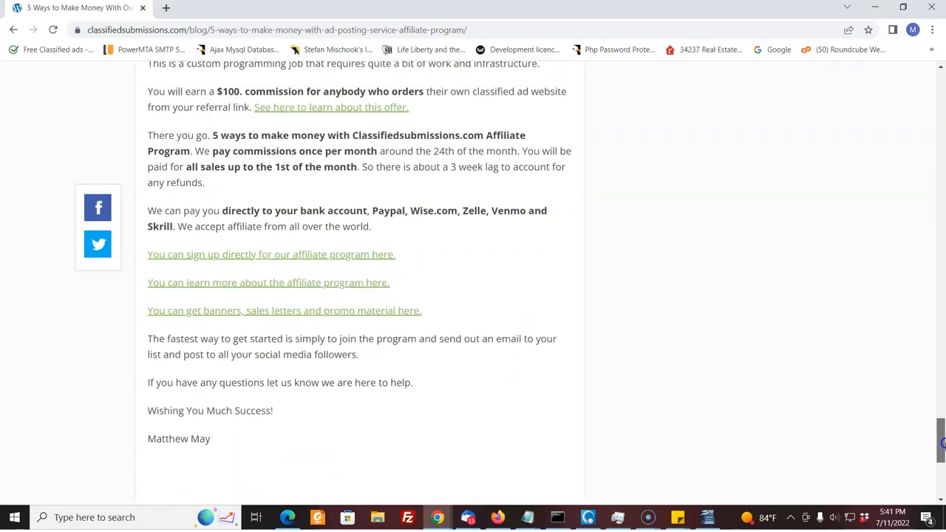
pyautogui.scroll(3)
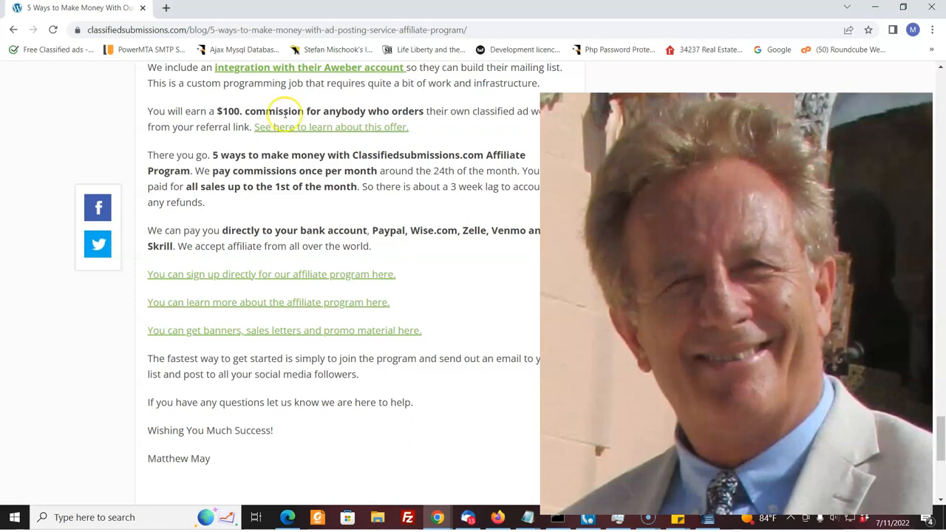
pyautogui.moveTo(721, 215)
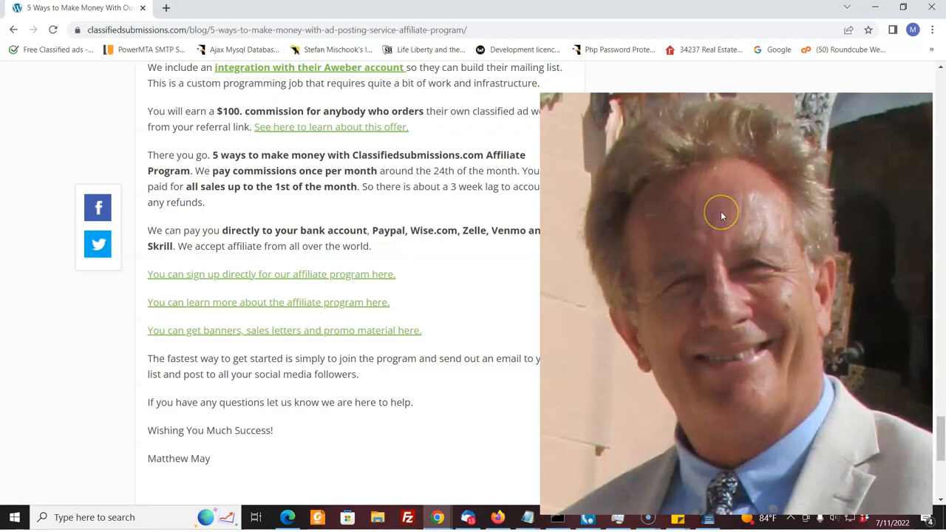
pyautogui.moveTo(722, 215)
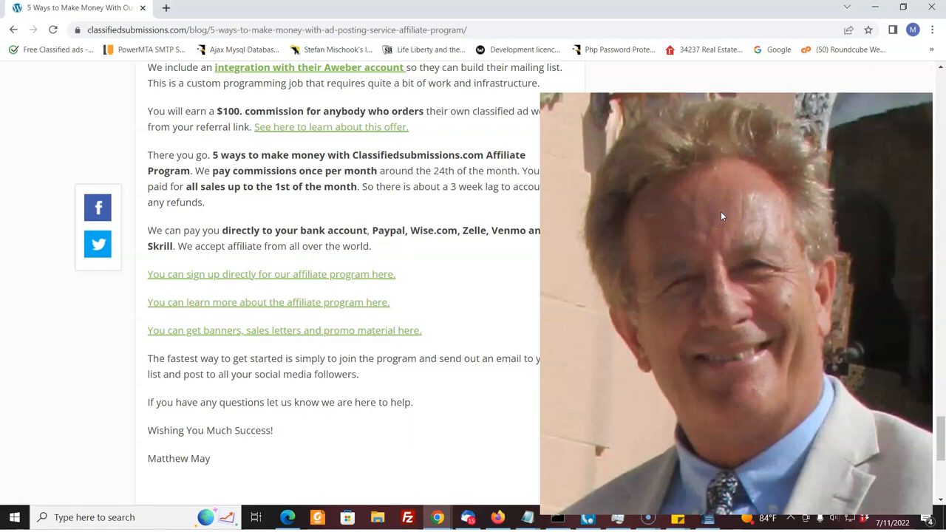
pyautogui.moveTo(945, 294)
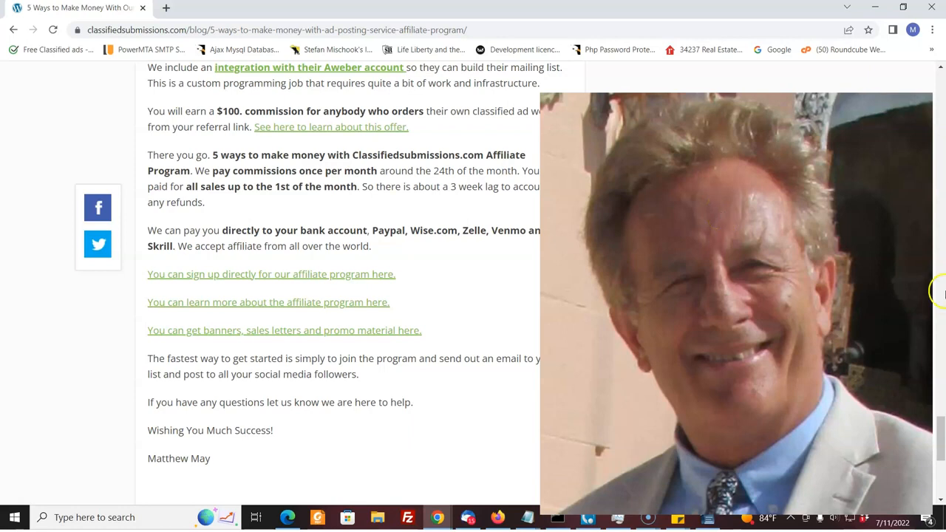
pyautogui.moveTo(808, 506)
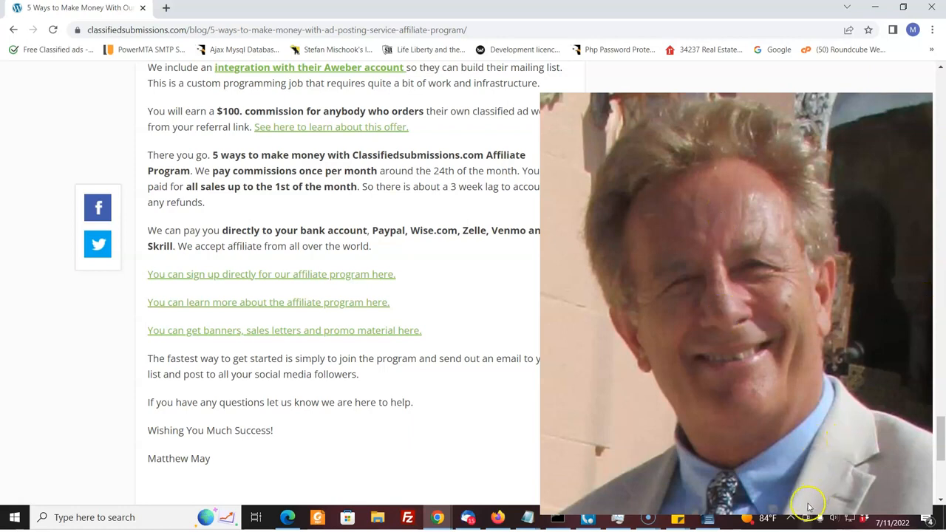
pyautogui.moveTo(448, 258)
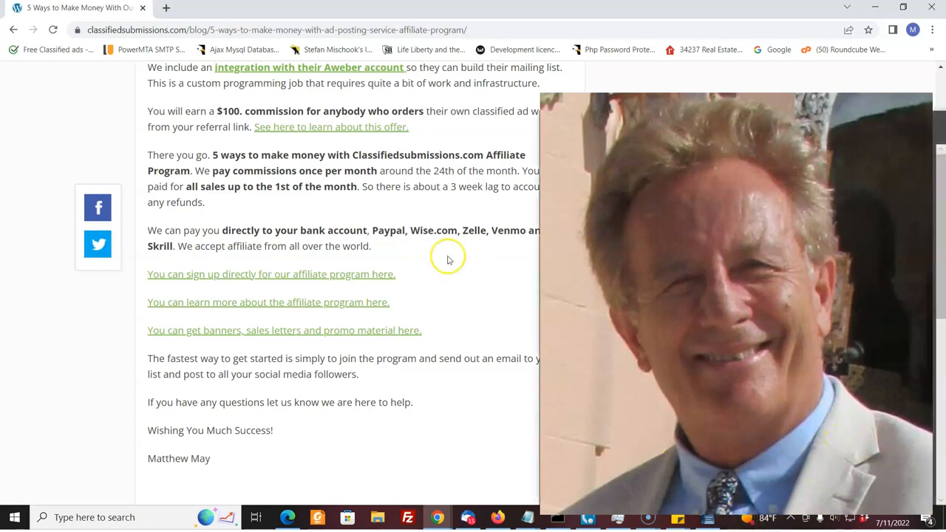
pyautogui.moveTo(21, 451)
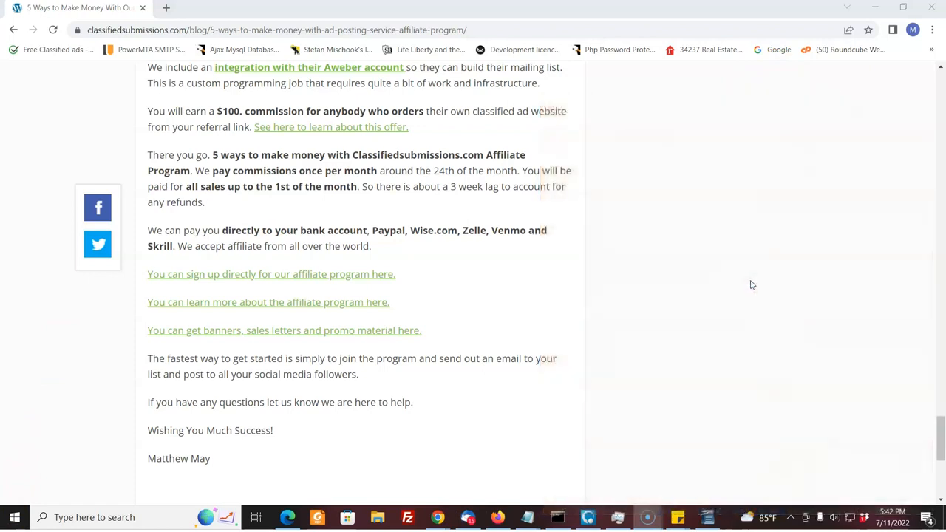
pyautogui.moveTo(399, 331)
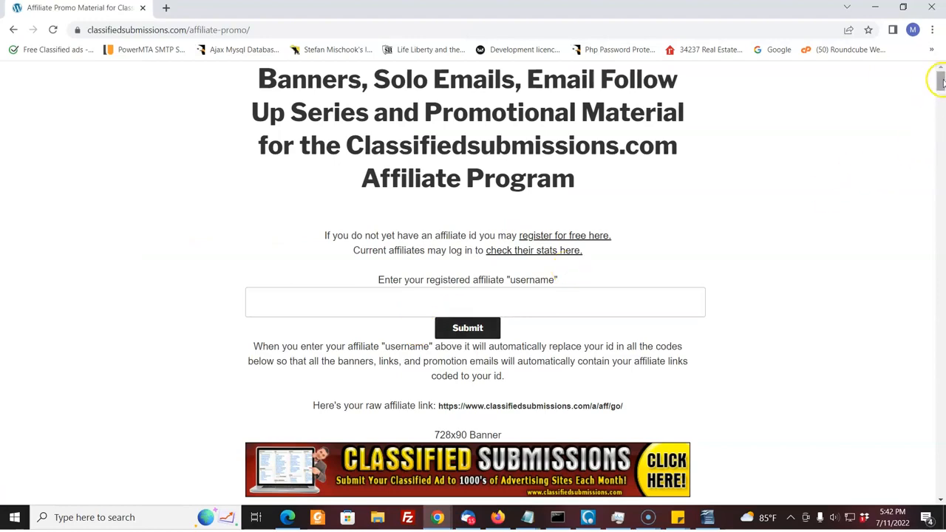
# - Scroll through the promo page's ad copy, solo emails and ebook giveaway section
pyautogui.scroll(-3)
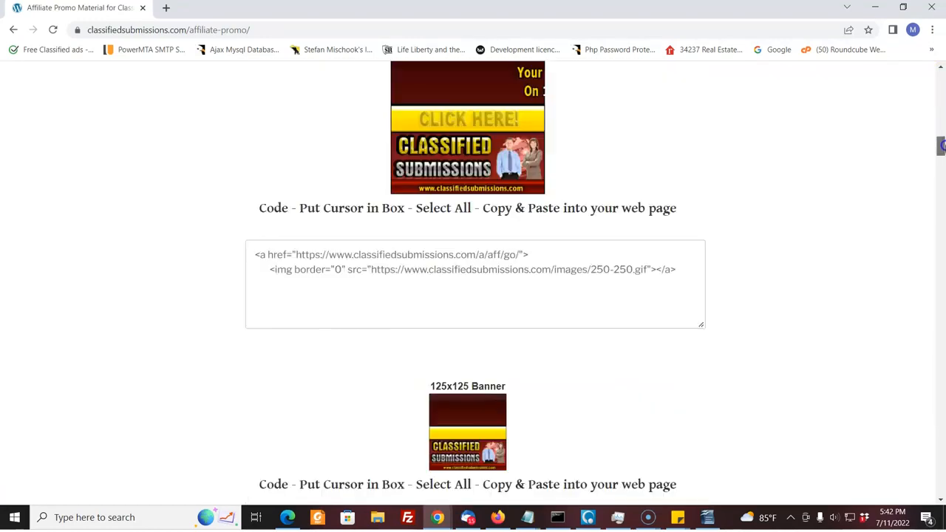
pyautogui.scroll(-3)
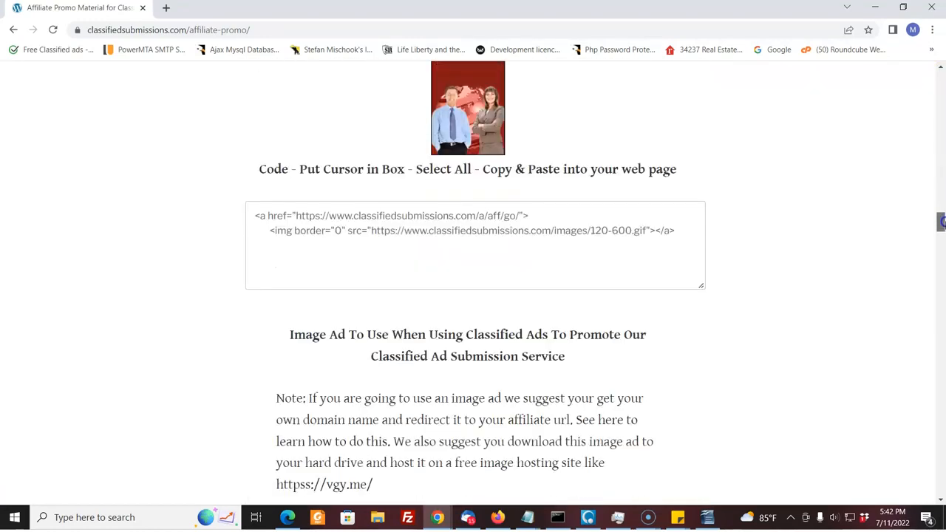
pyautogui.scroll(-3)
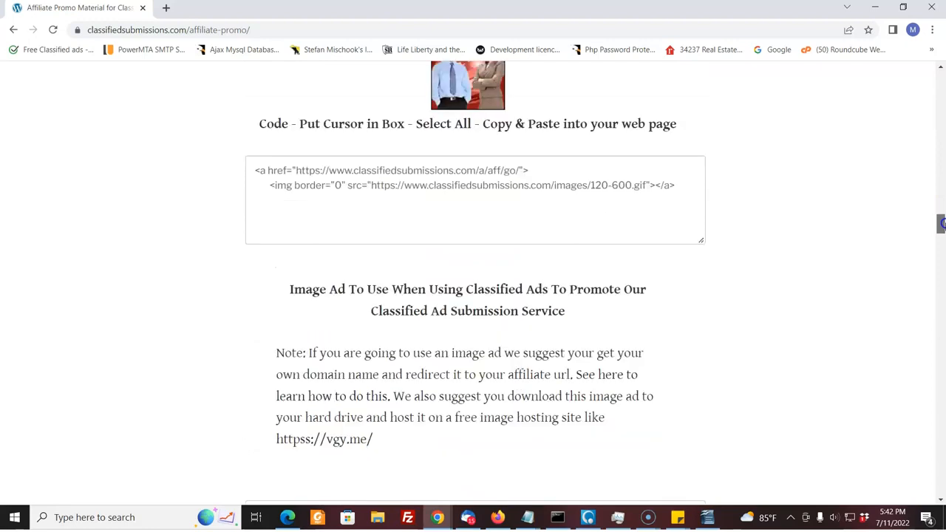
pyautogui.scroll(-3)
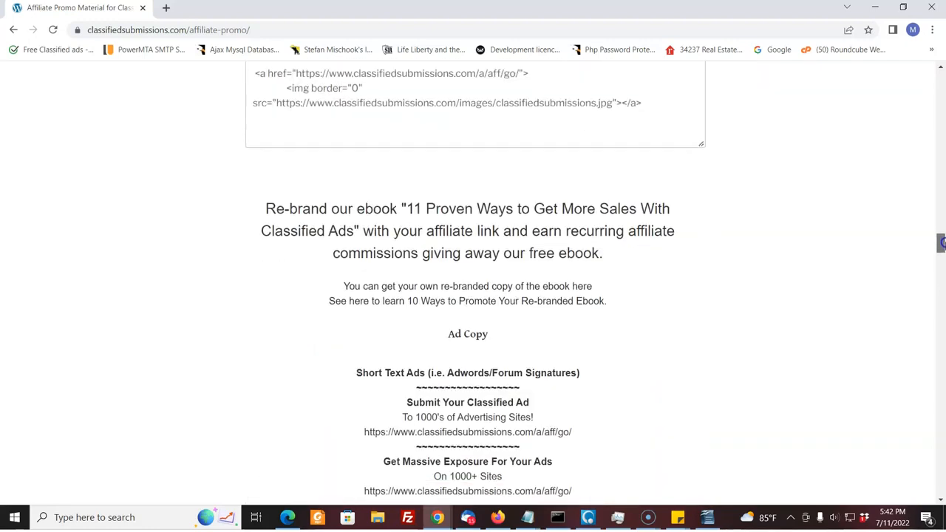
pyautogui.scroll(-3)
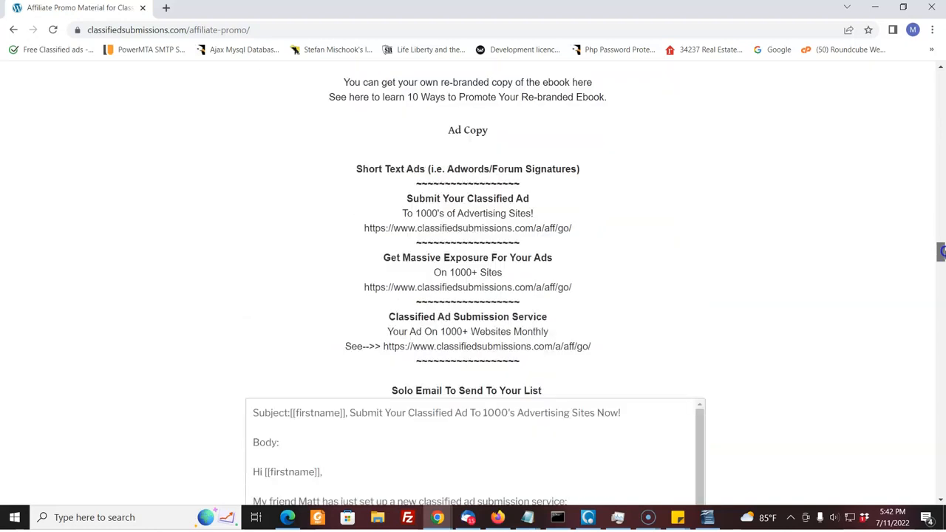
pyautogui.scroll(-3)
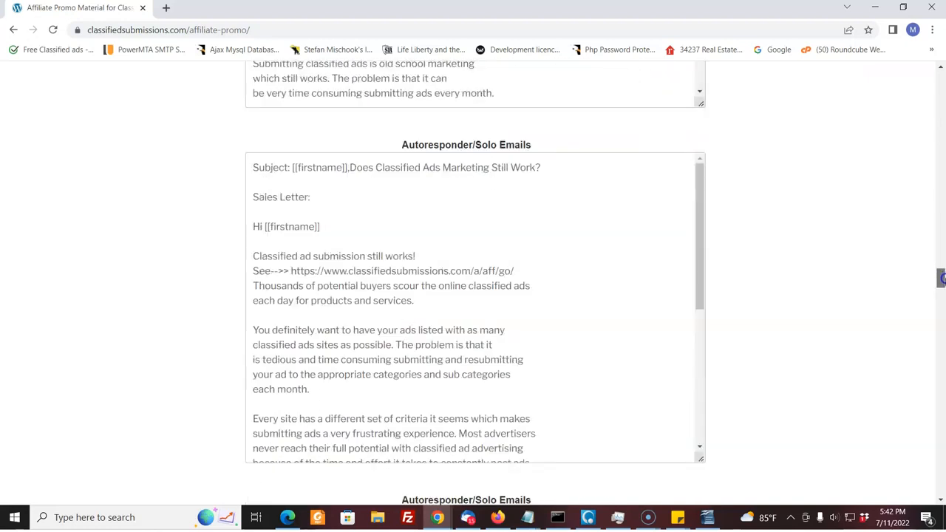
pyautogui.scroll(-3)
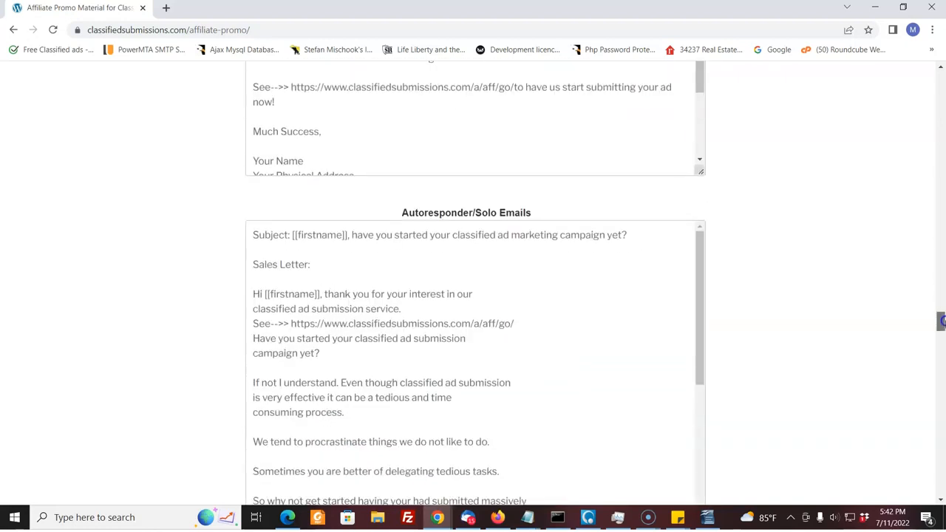
pyautogui.scroll(-3)
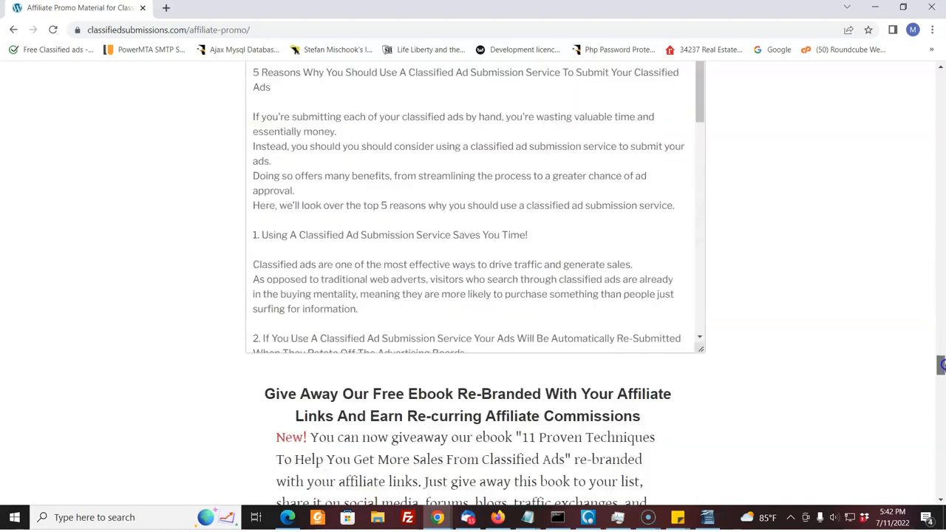
pyautogui.scroll(-3)
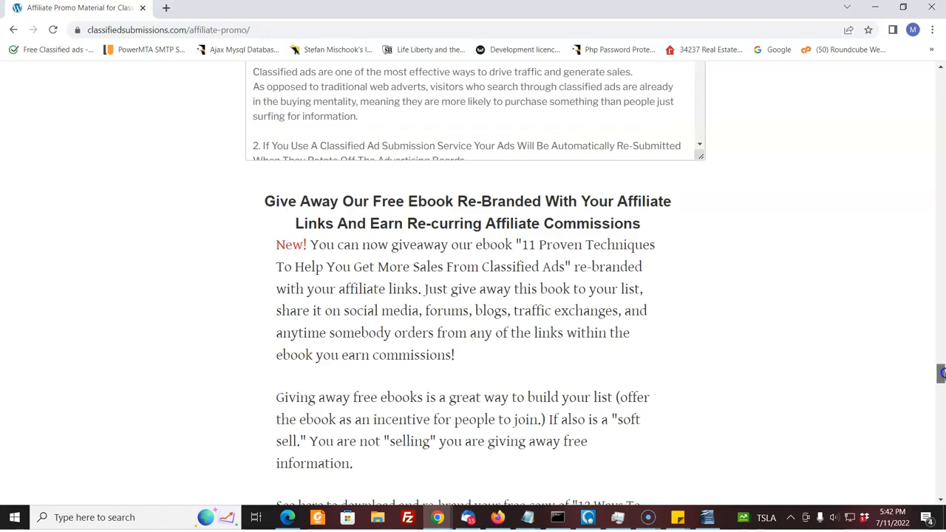
pyautogui.scroll(-3)
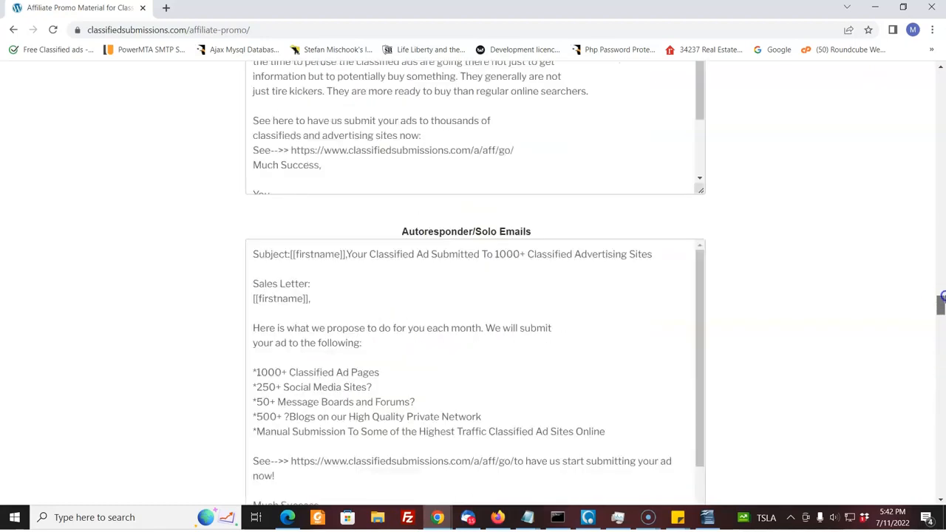
pyautogui.scroll(3)
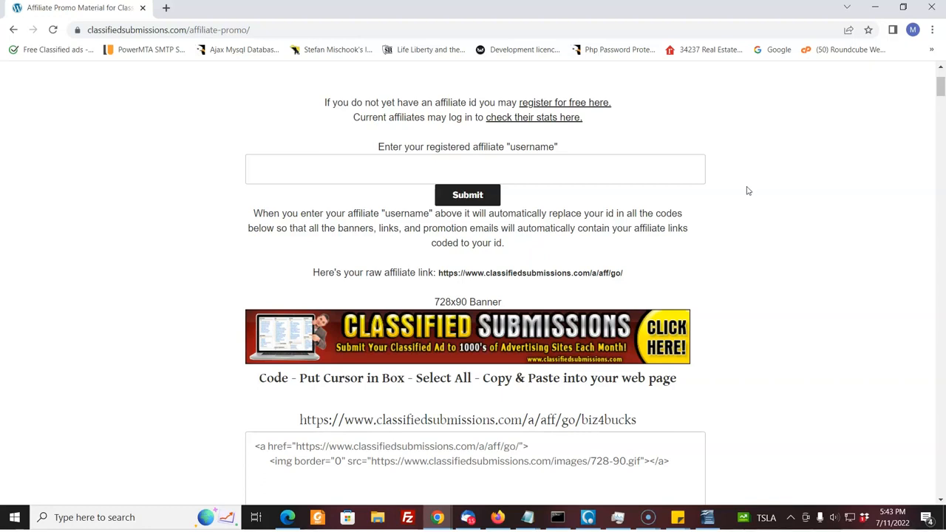
pyautogui.moveTo(908, 251)
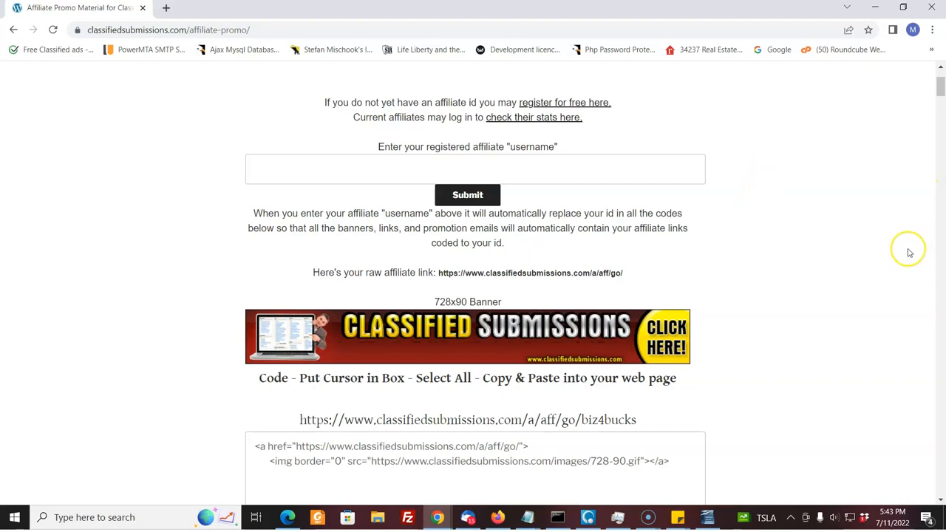
pyautogui.moveTo(910, 253)
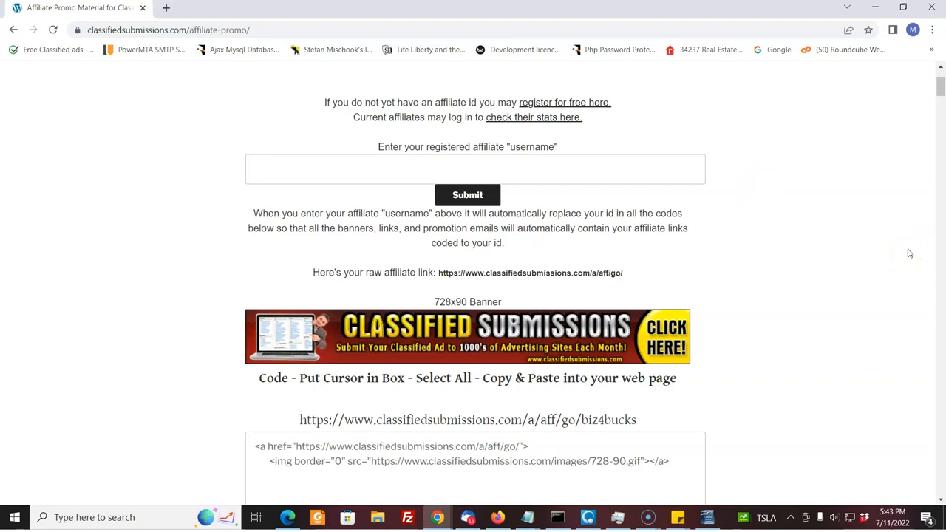